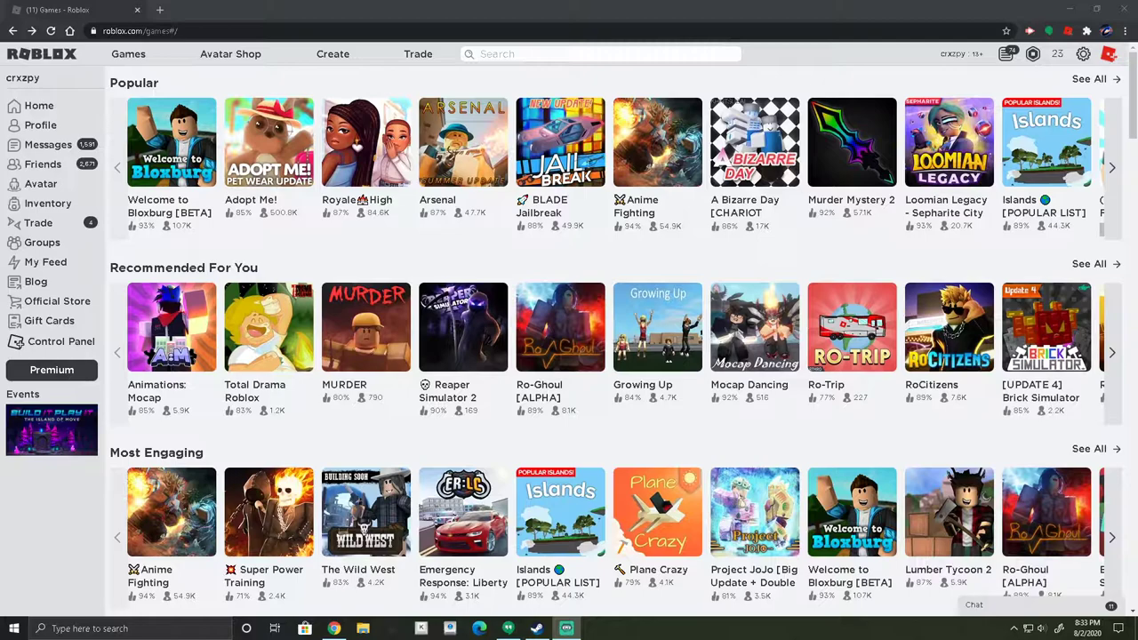
pyautogui.moveTo(1046, 142)
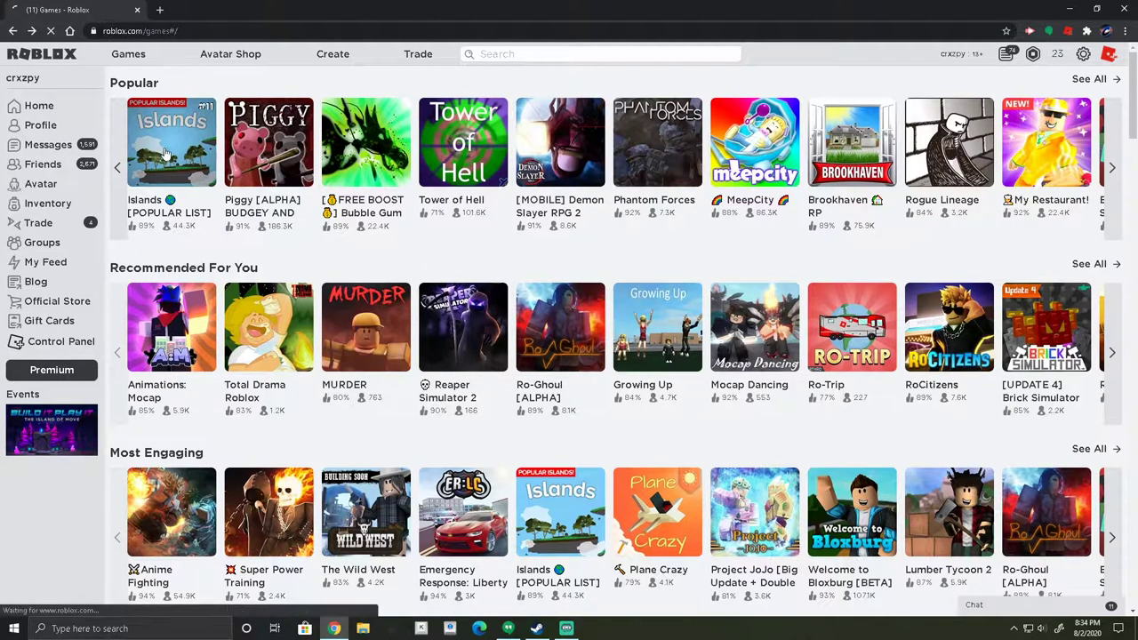
# - Launch Islands [POPULAR LIST] from its game page, allowing the browser to start Roblox
pyautogui.click(170, 142)
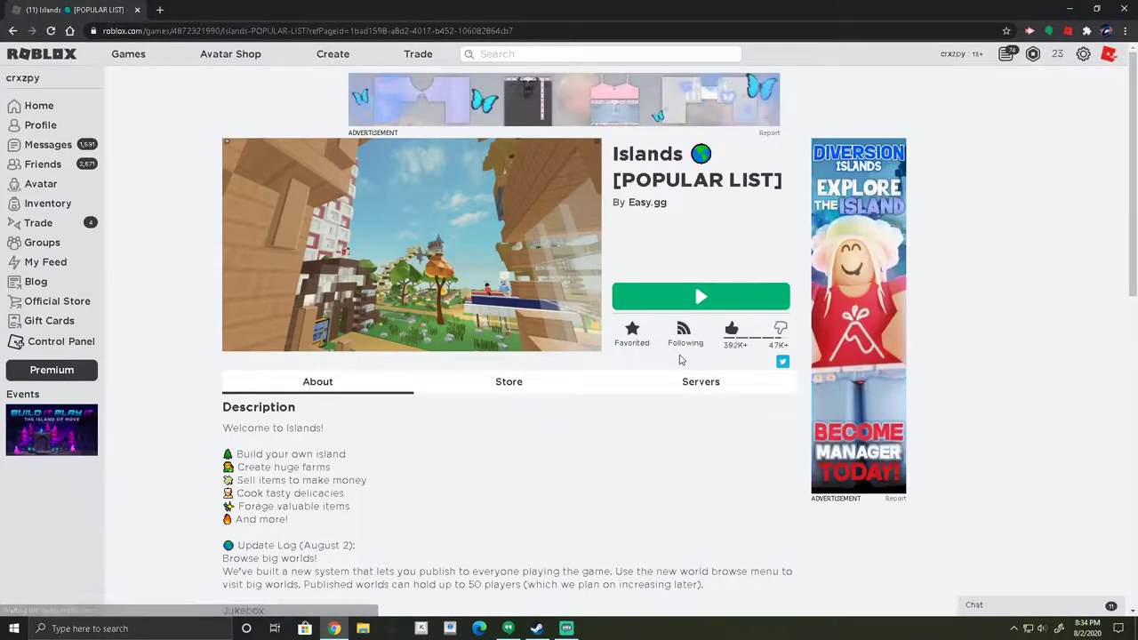
pyautogui.click(700, 295)
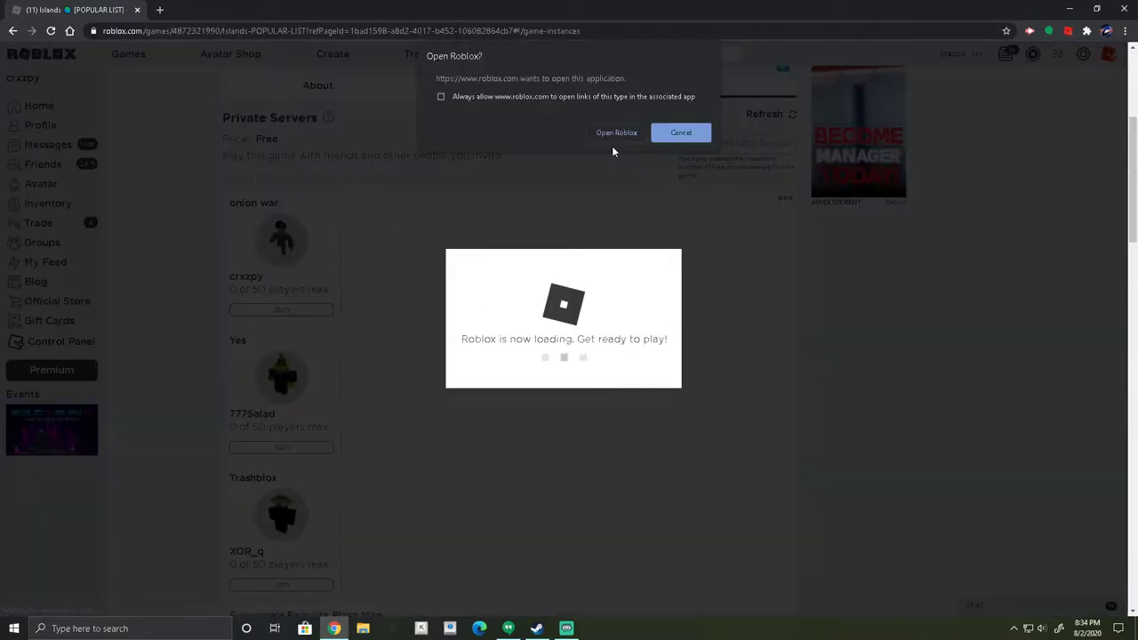
pyautogui.click(615, 132)
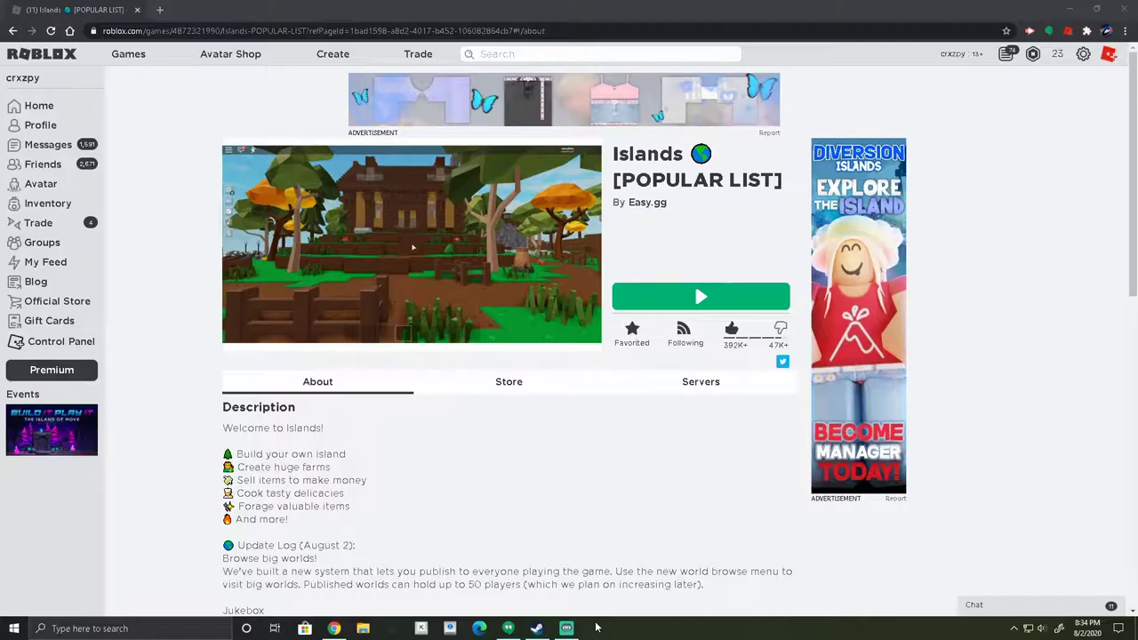
# - Switch to the Roblox window where Islands loads with its update notice
pyautogui.click(701, 295)
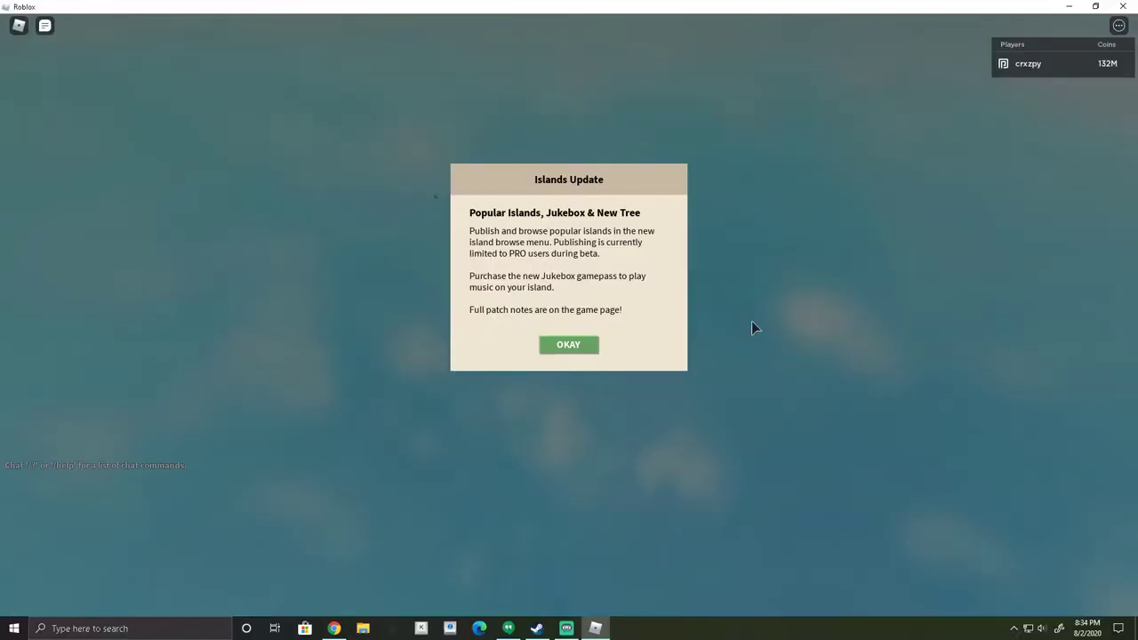
pyautogui.moveTo(790, 329)
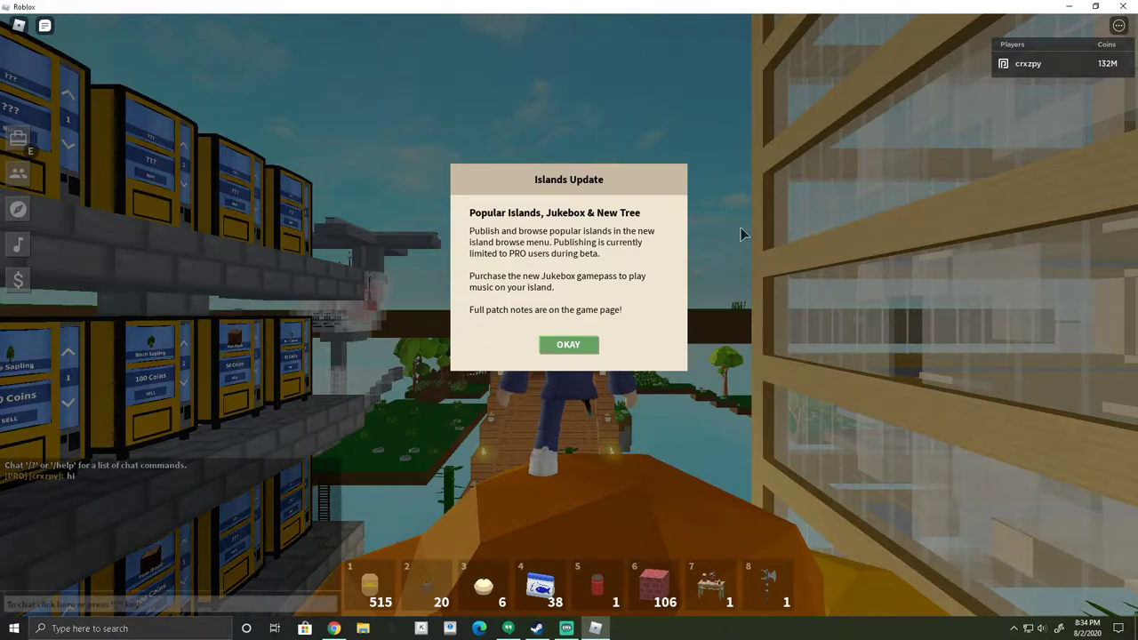
pyautogui.moveTo(684, 375)
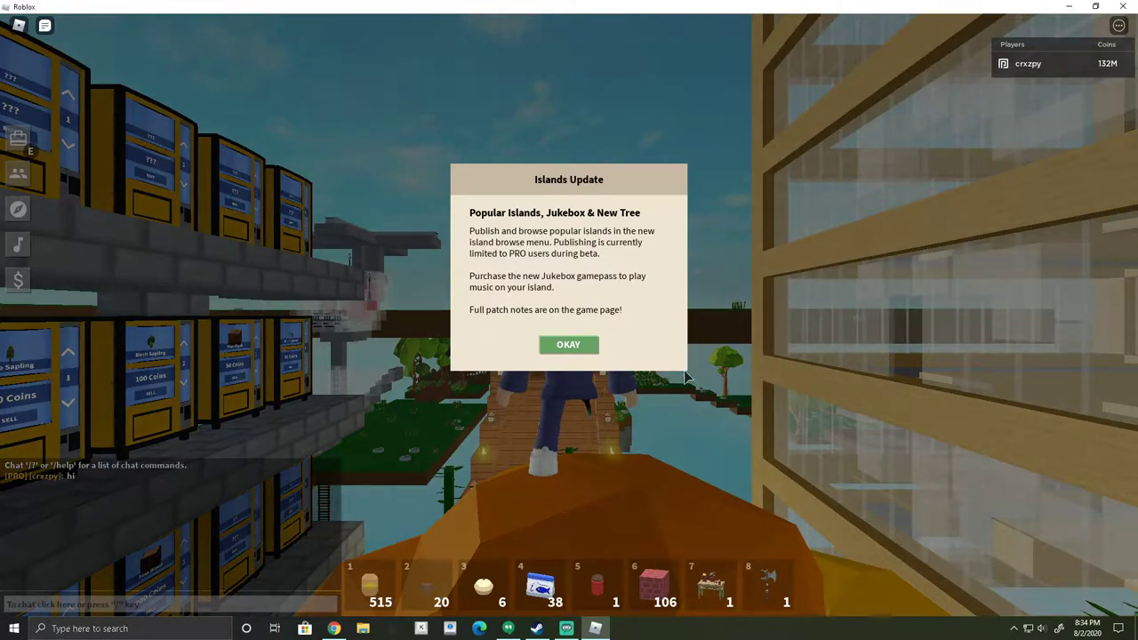
pyautogui.moveTo(702, 387)
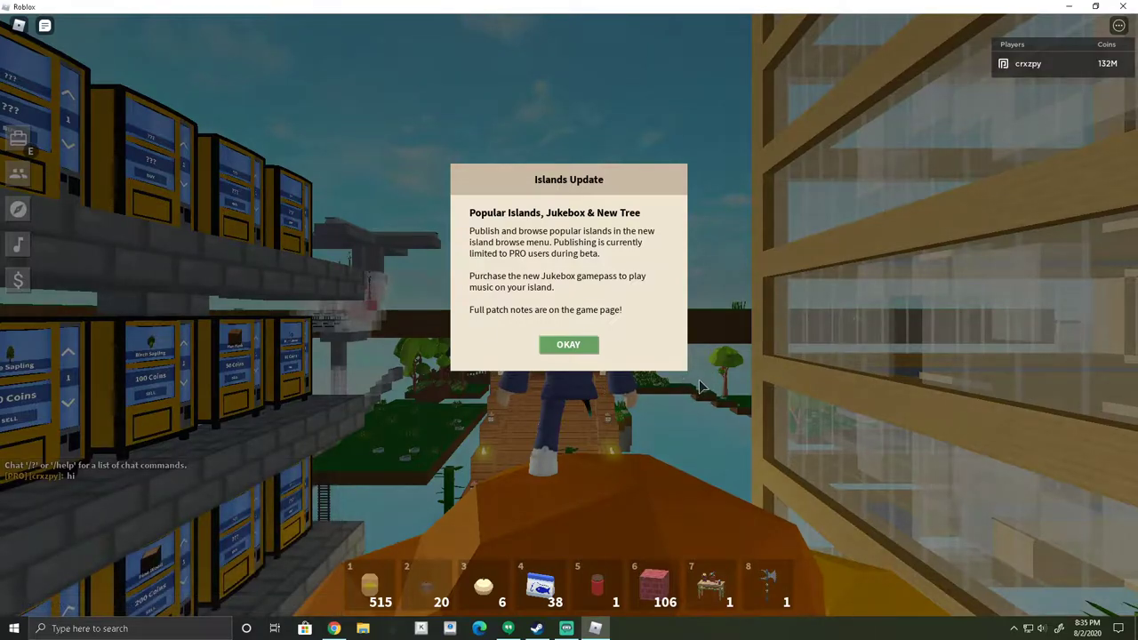
pyautogui.moveTo(672, 362)
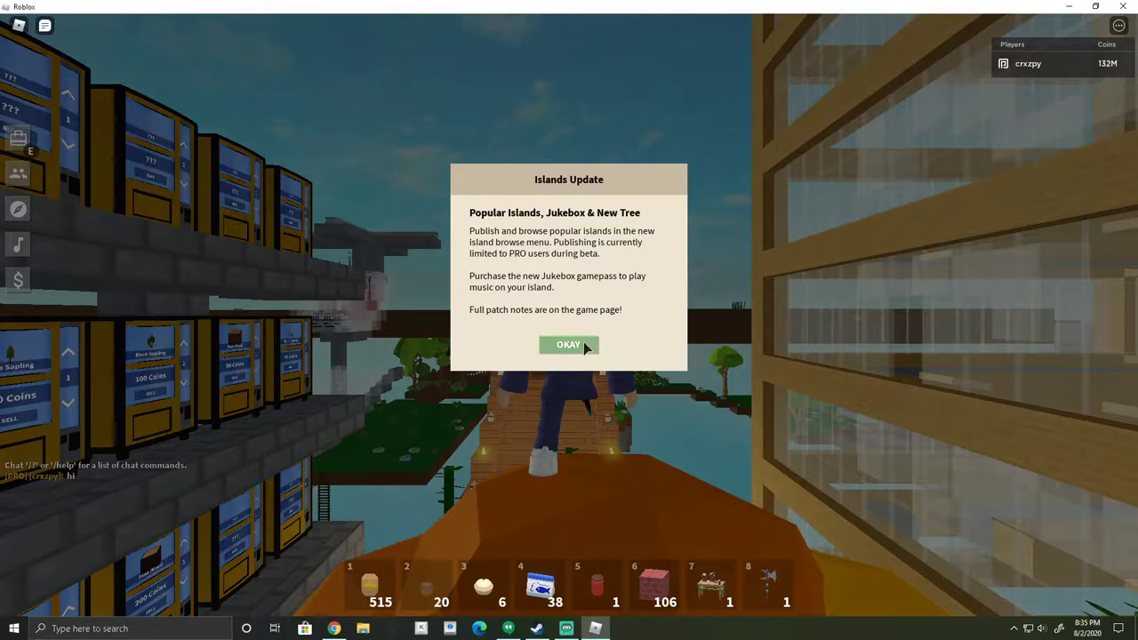
# - Dismiss the in-game update notice, read the August 2 update log in the browser, and return to the game
pyautogui.click(569, 345)
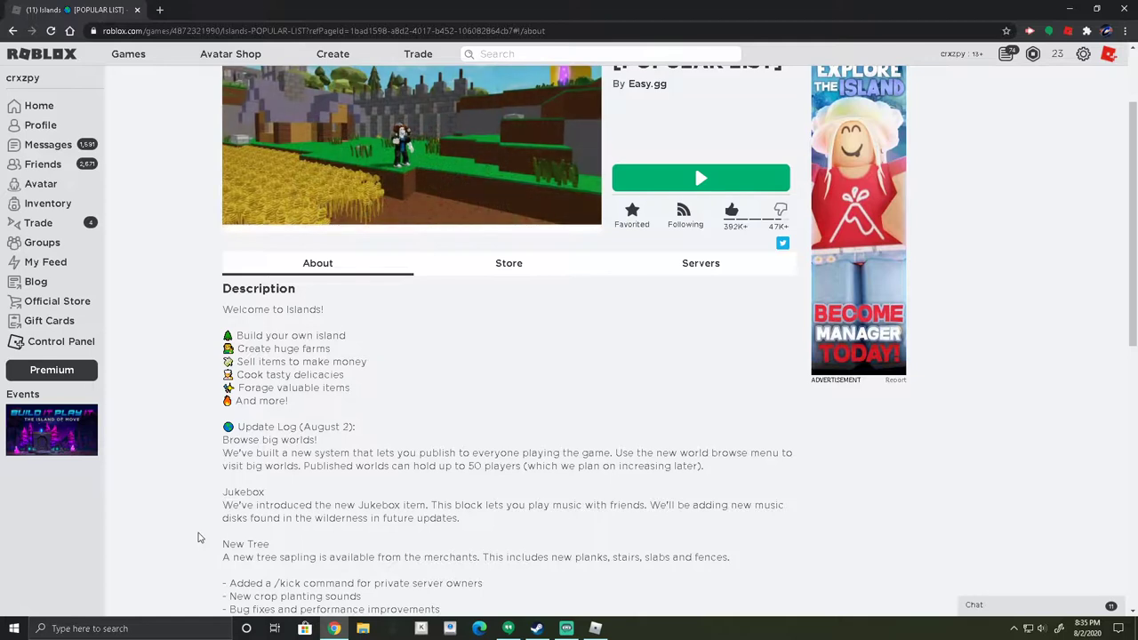
pyautogui.moveTo(651, 621)
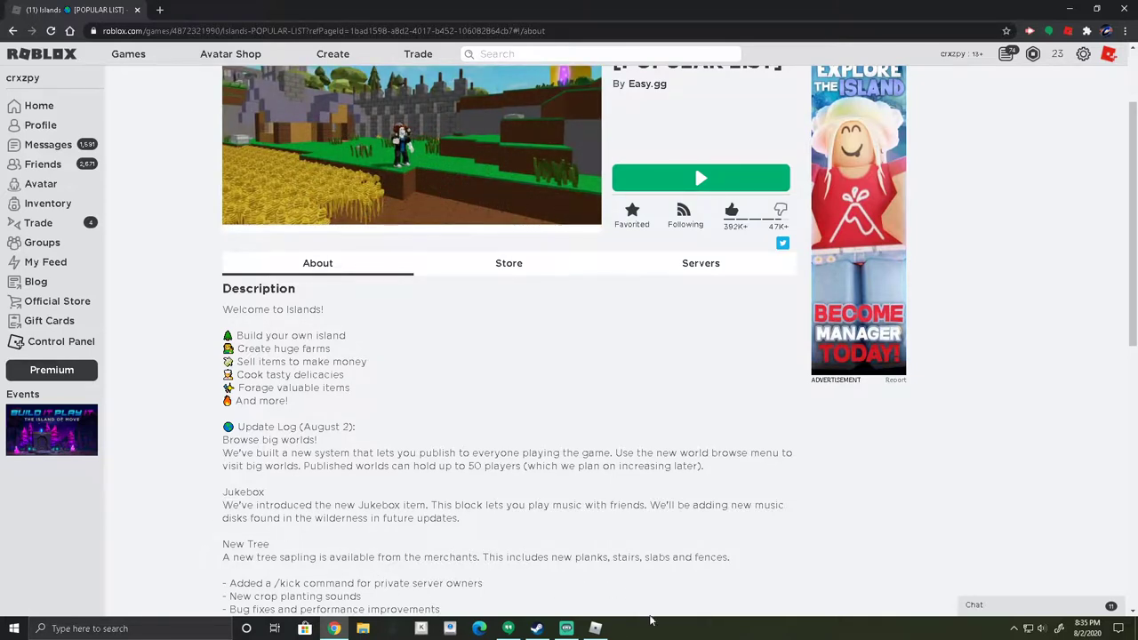
pyautogui.click(701, 178)
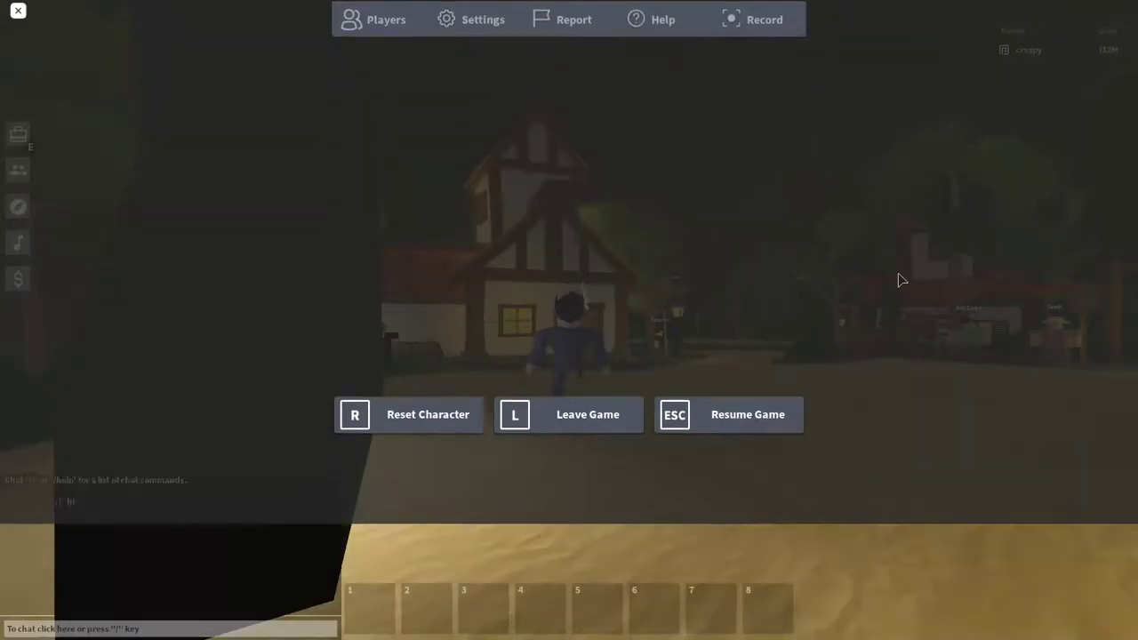
# - Resume from the game menu and walk through the night-time hub to the Seeds stall
pyautogui.click(386, 17)
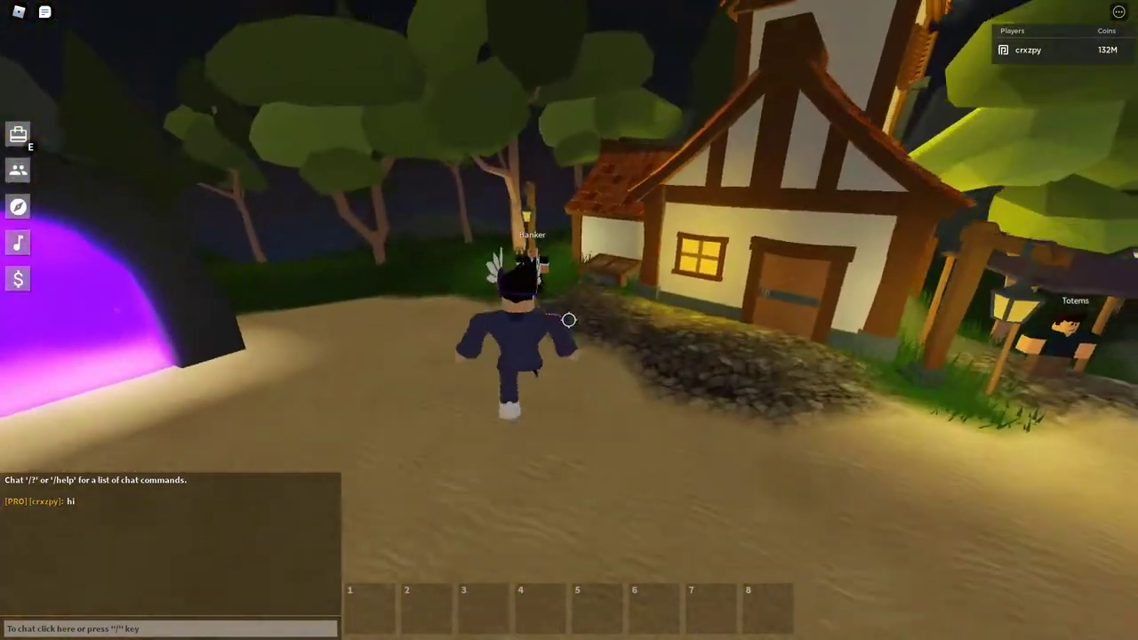
pyautogui.press('Escape')
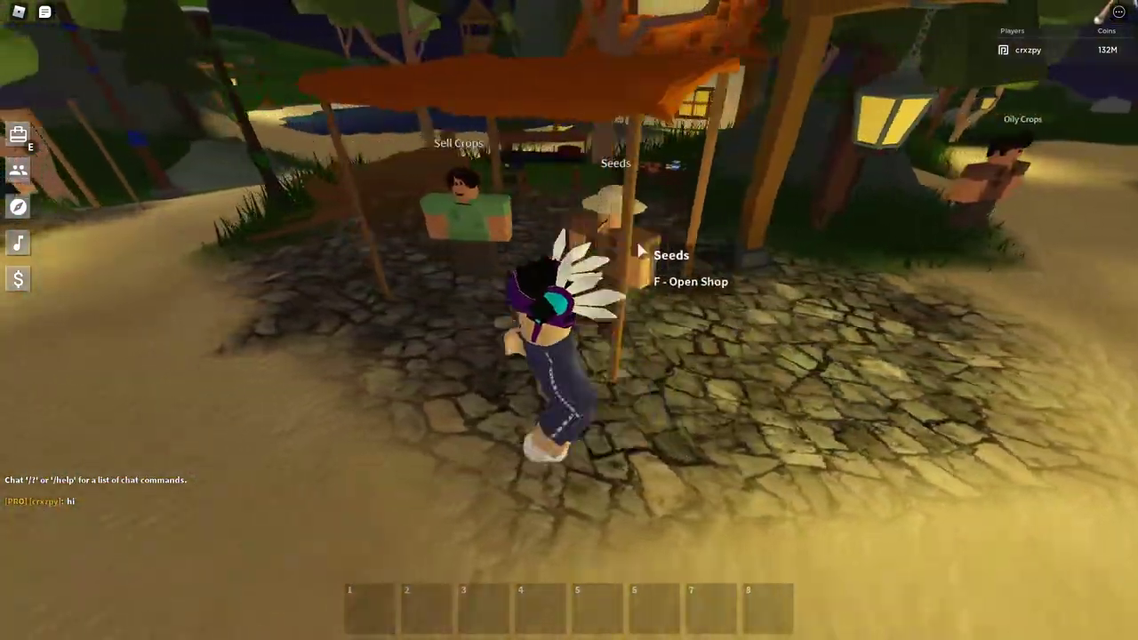
# - Buy 100 Hickory Saplings for 200000 coins at the Seeds merchant
pyautogui.press('f')
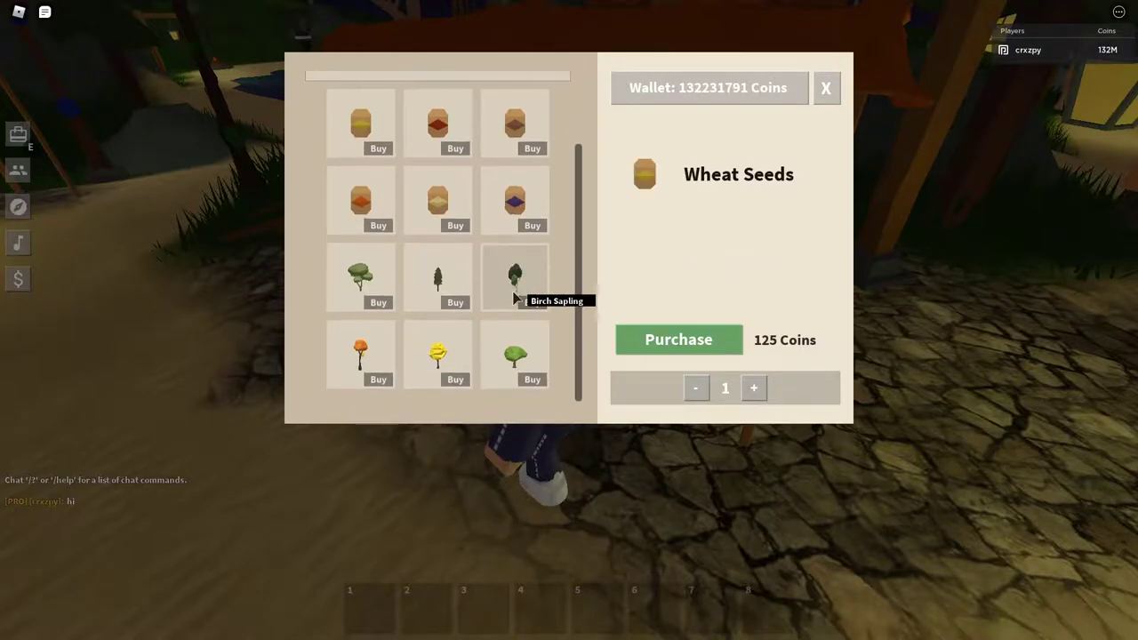
pyautogui.click(437, 356)
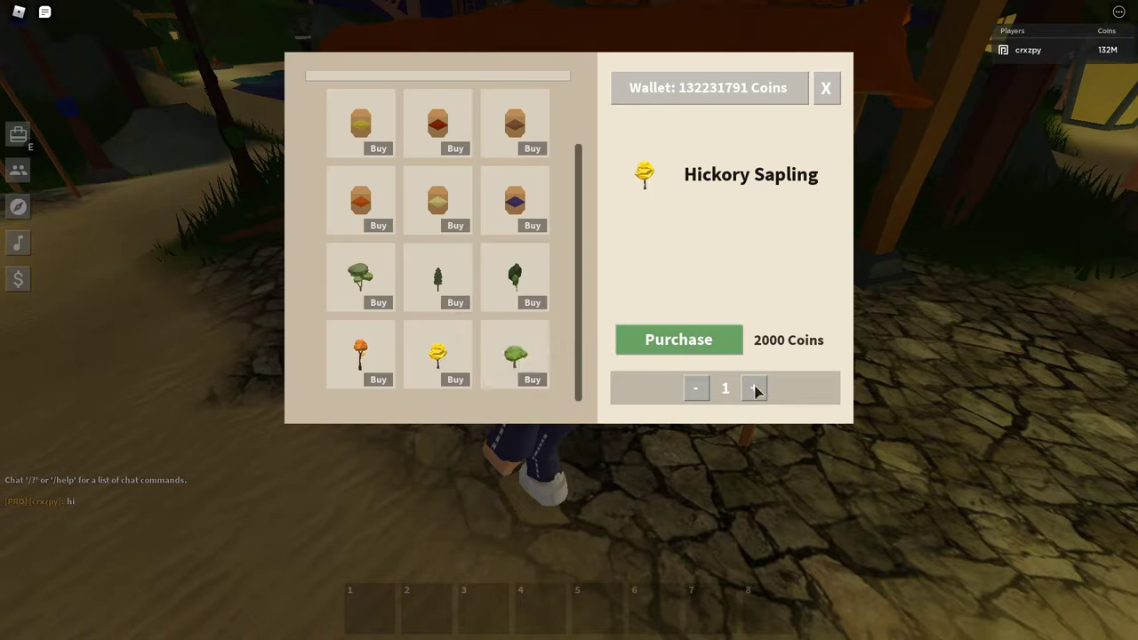
pyautogui.click(754, 387)
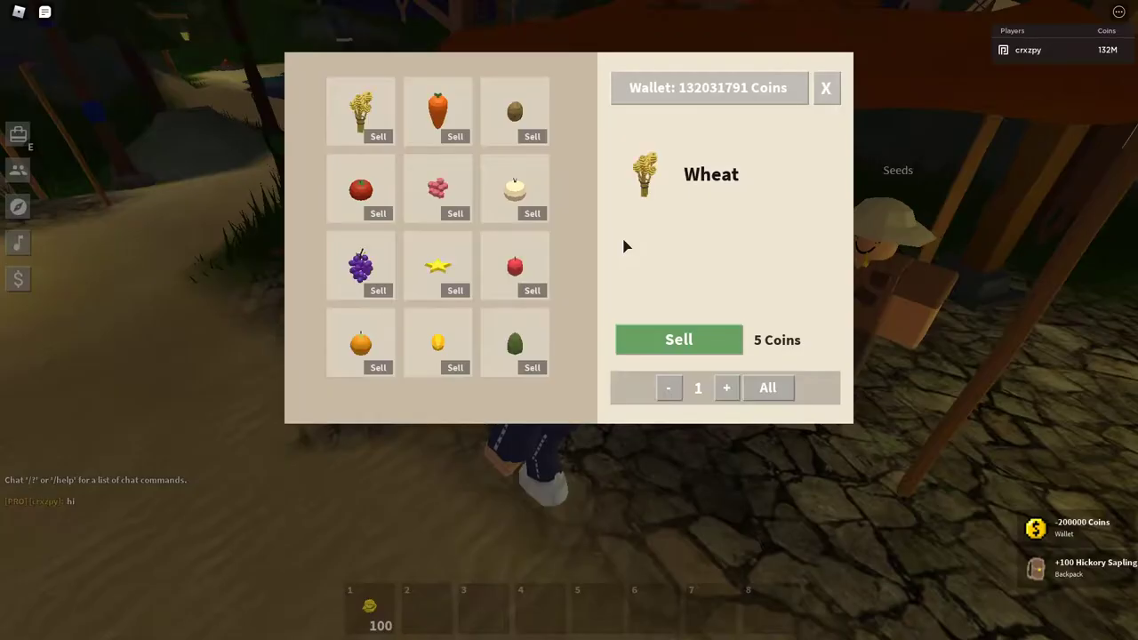
pyautogui.moveTo(516, 345)
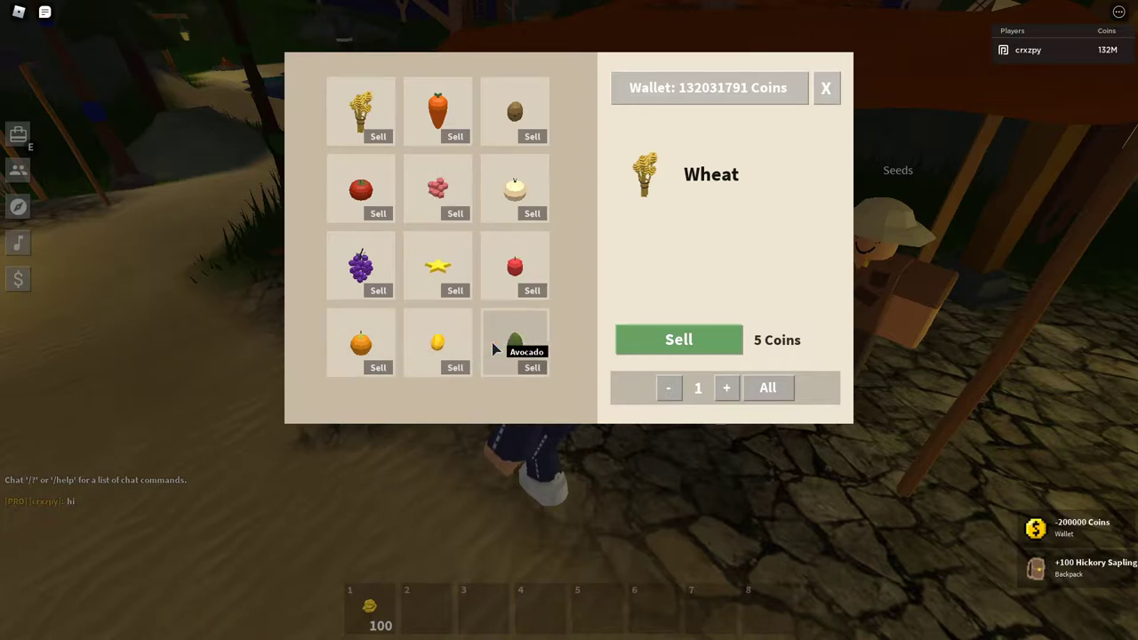
# - Browse the Sell Crops, Totems and Banker shops before heading to Online Islands
pyautogui.click(825, 87)
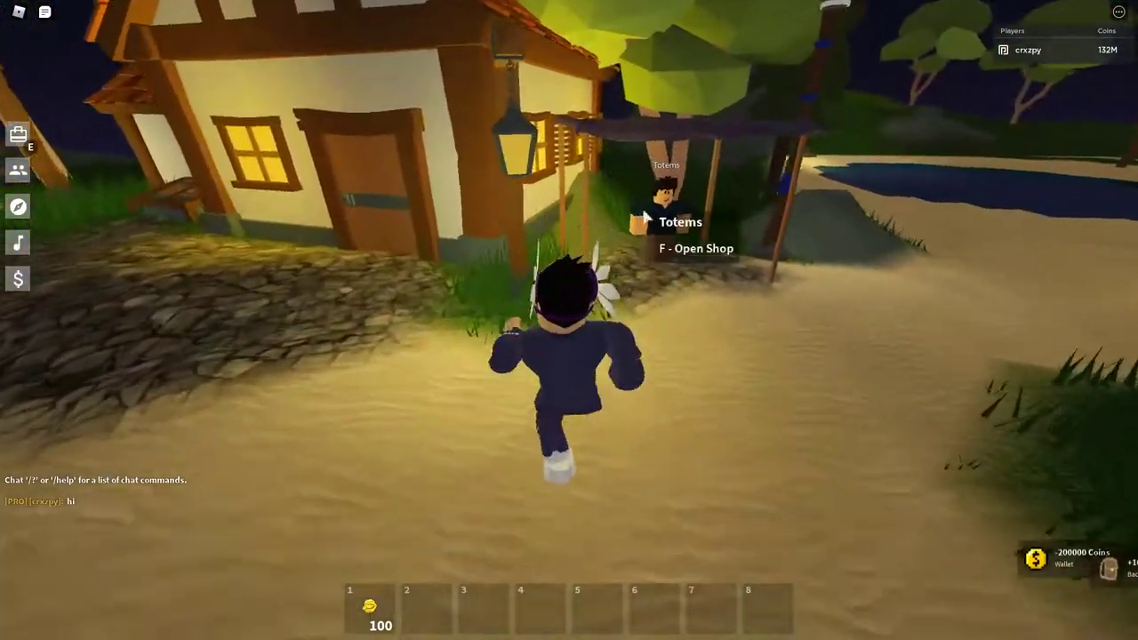
pyautogui.press('f')
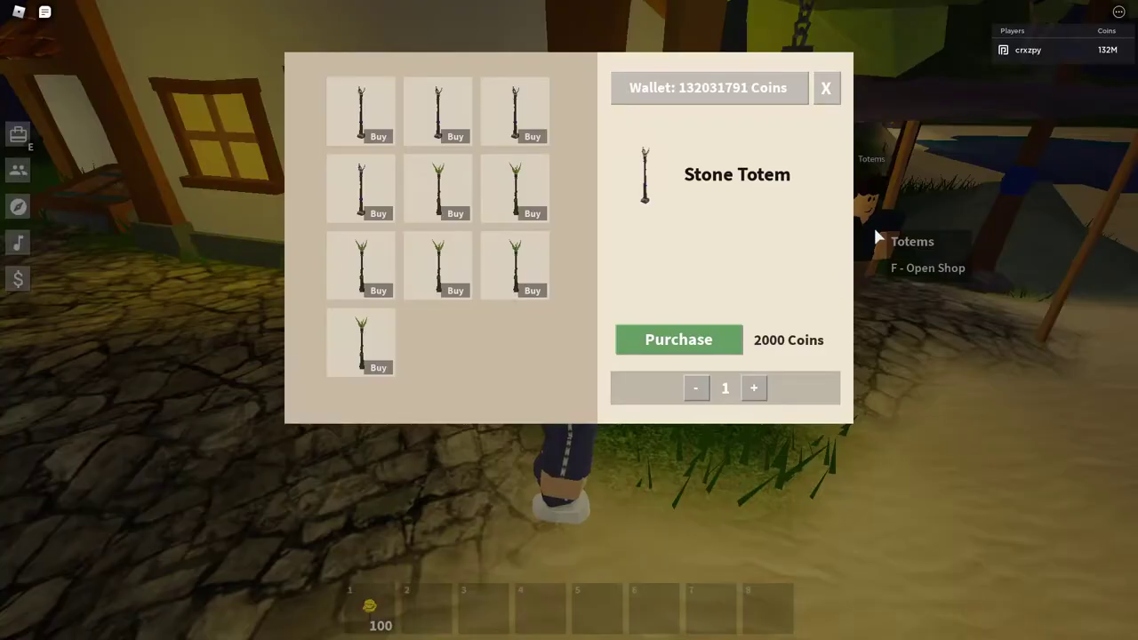
pyautogui.moveTo(438, 265)
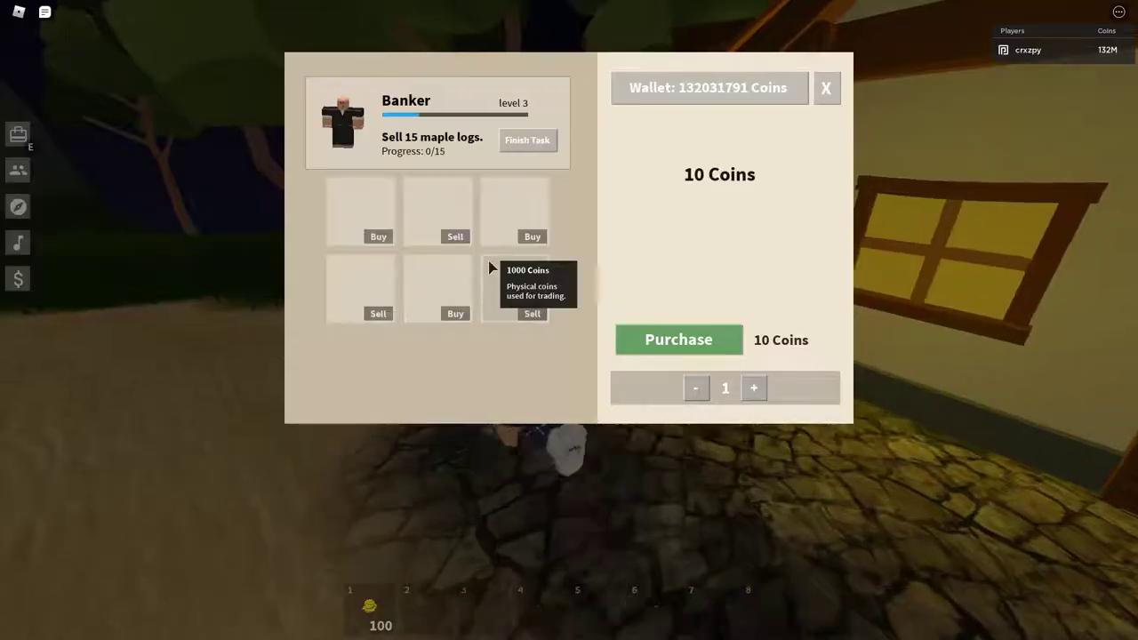
pyautogui.click(826, 87)
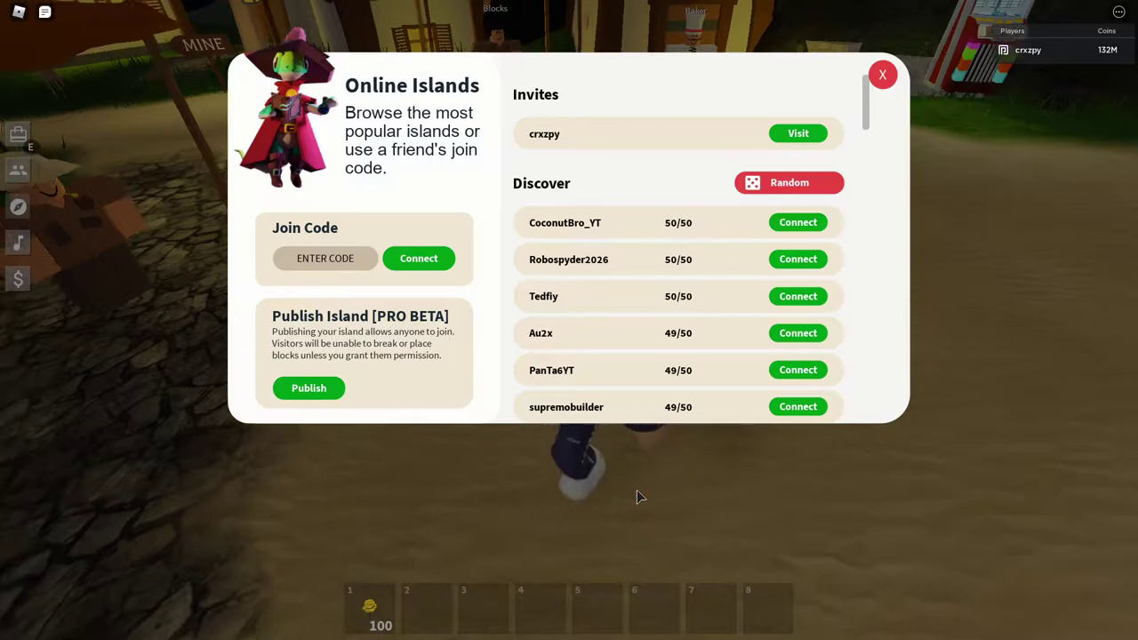
# - Shuffle the Discover list, attempt to join a full island, and acknowledge the Teleport Failed error
pyautogui.scroll(-3)
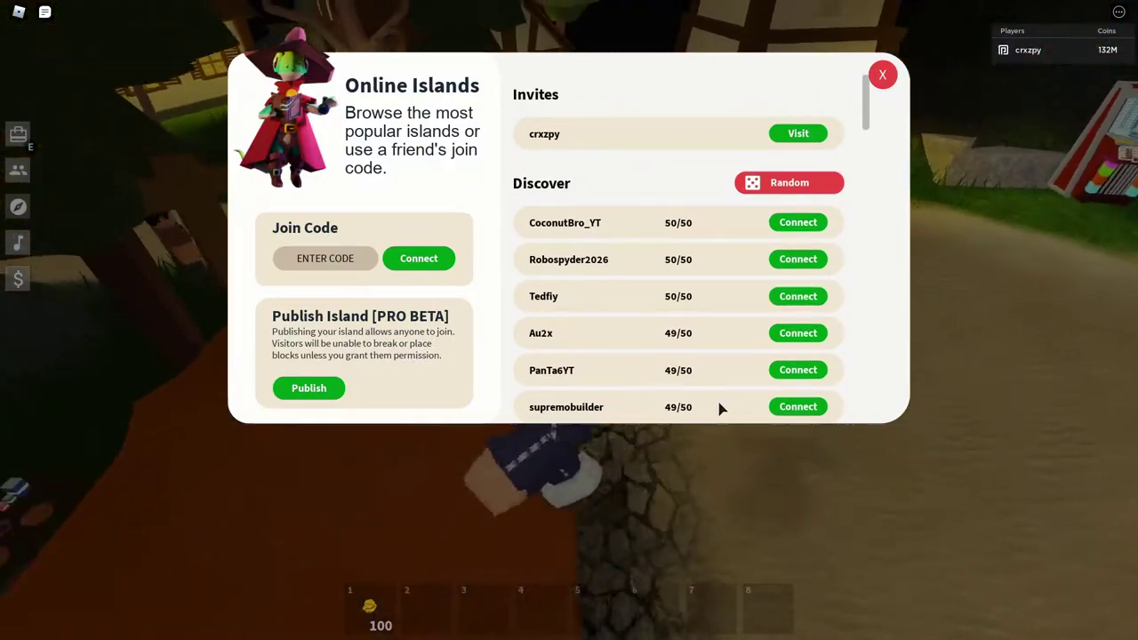
pyautogui.click(883, 75)
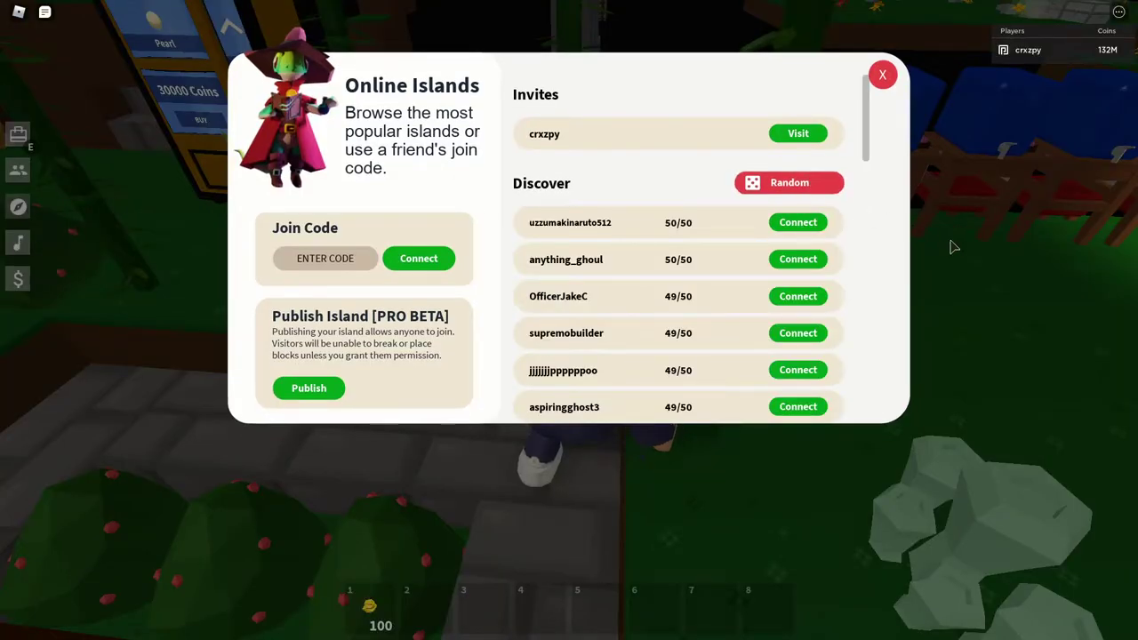
pyautogui.click(790, 181)
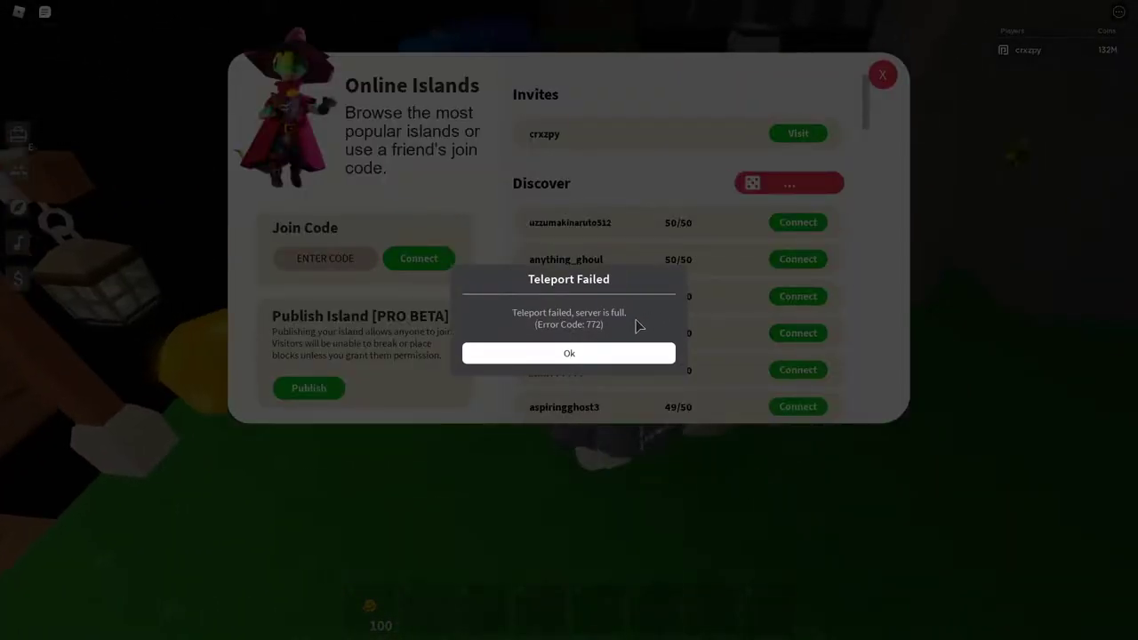
pyautogui.click(569, 352)
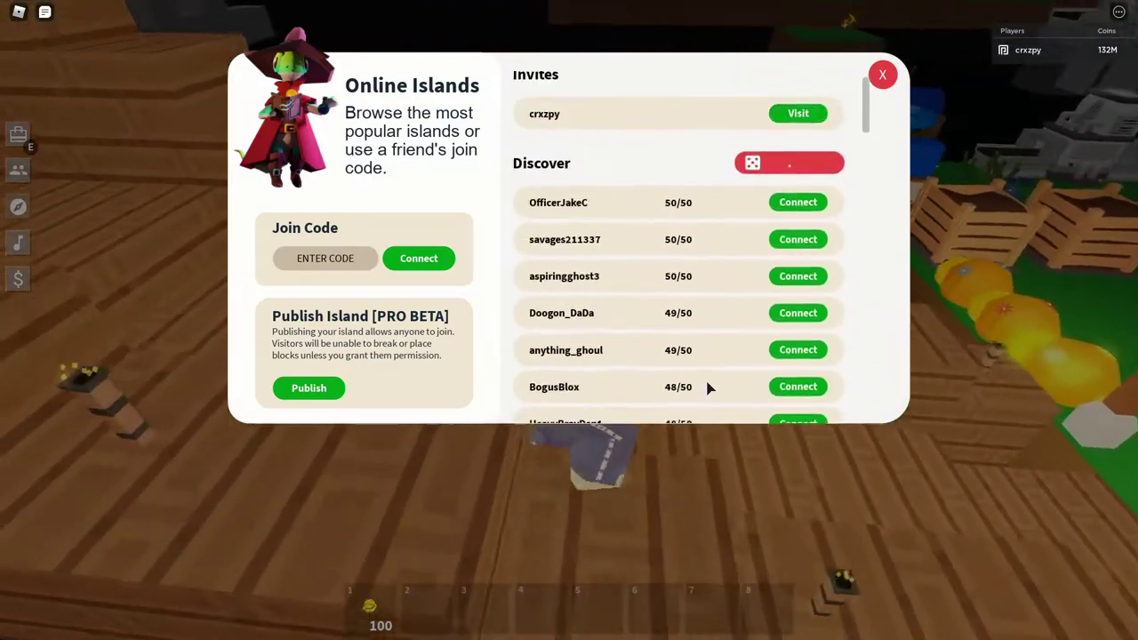
pyautogui.click(882, 75)
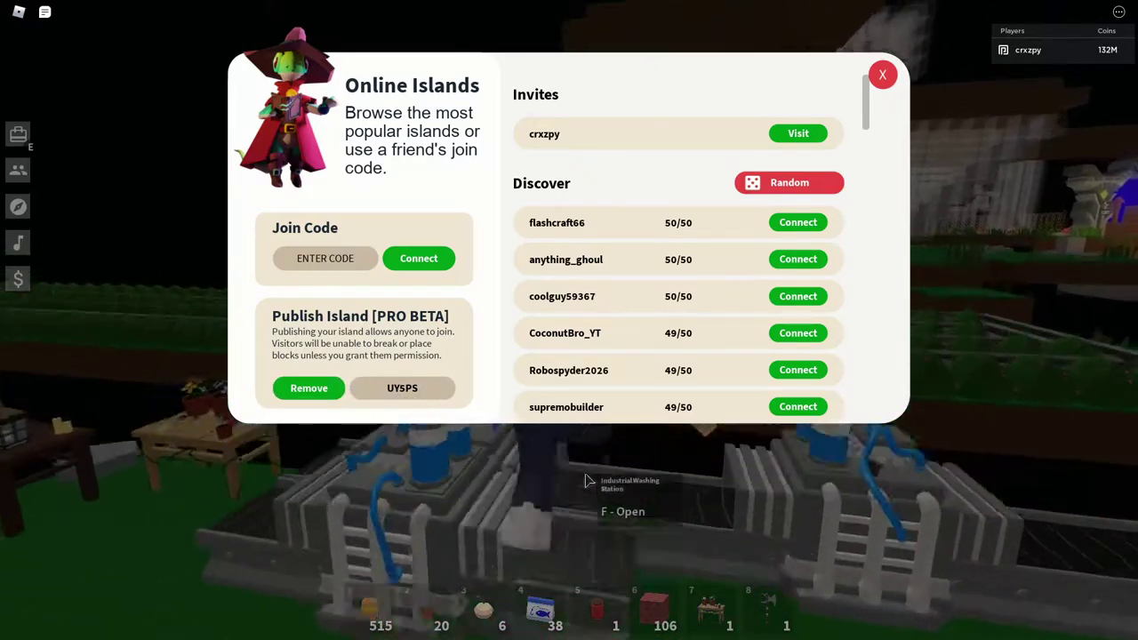
# - Review the Online Islands panel showing the island published with join code UYSPS, then close it
pyautogui.scroll(-3)
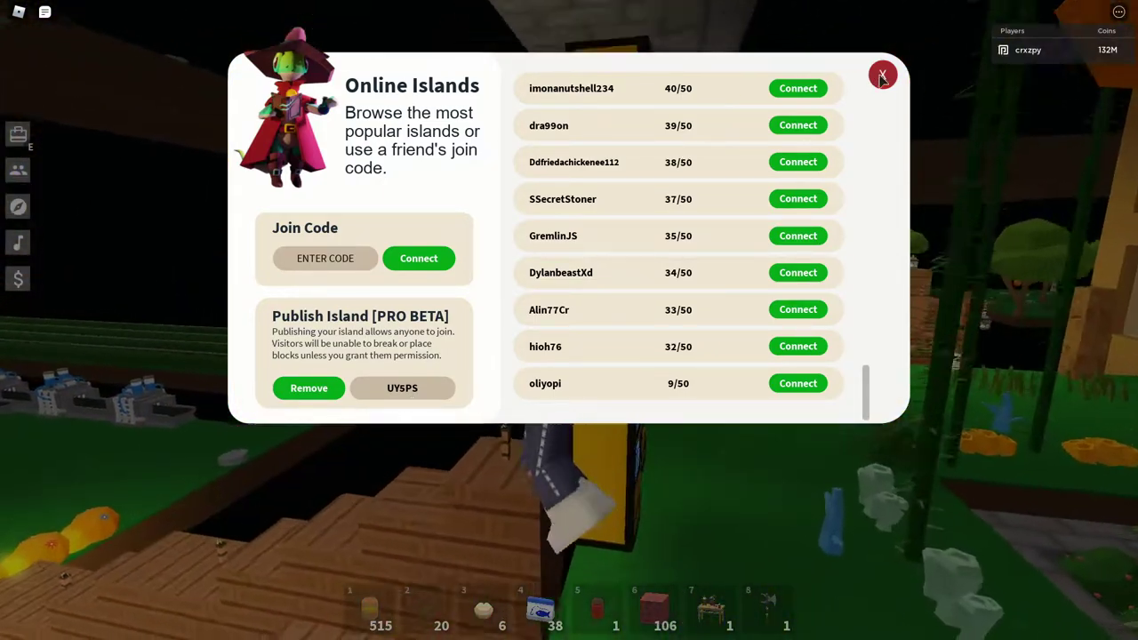
pyautogui.click(882, 74)
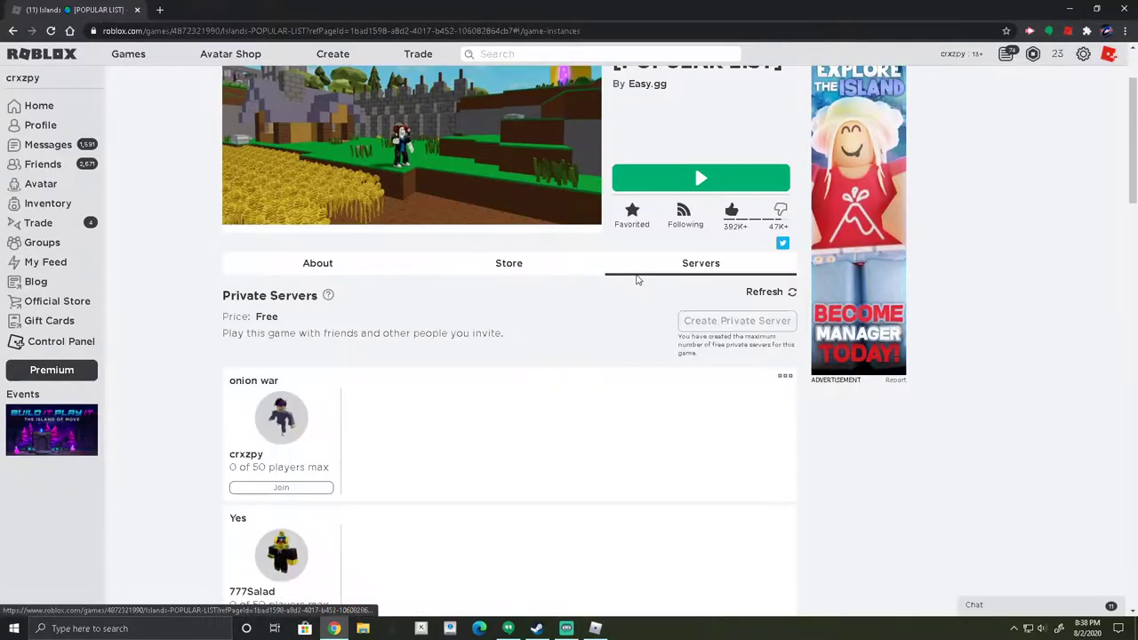
pyautogui.scroll(-3)
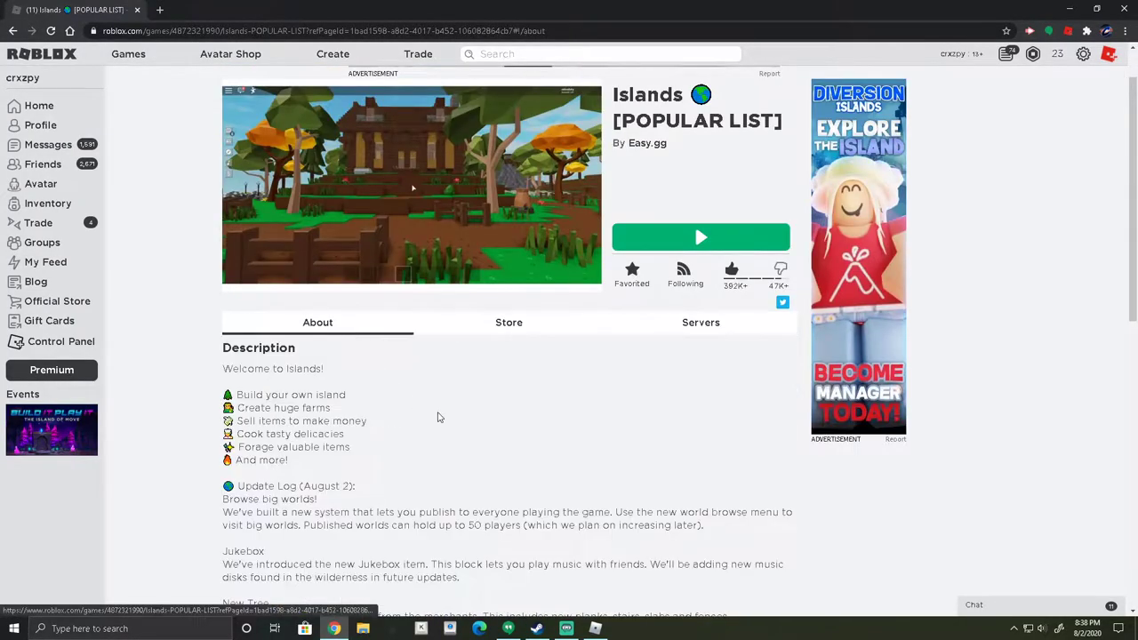
pyautogui.click(701, 239)
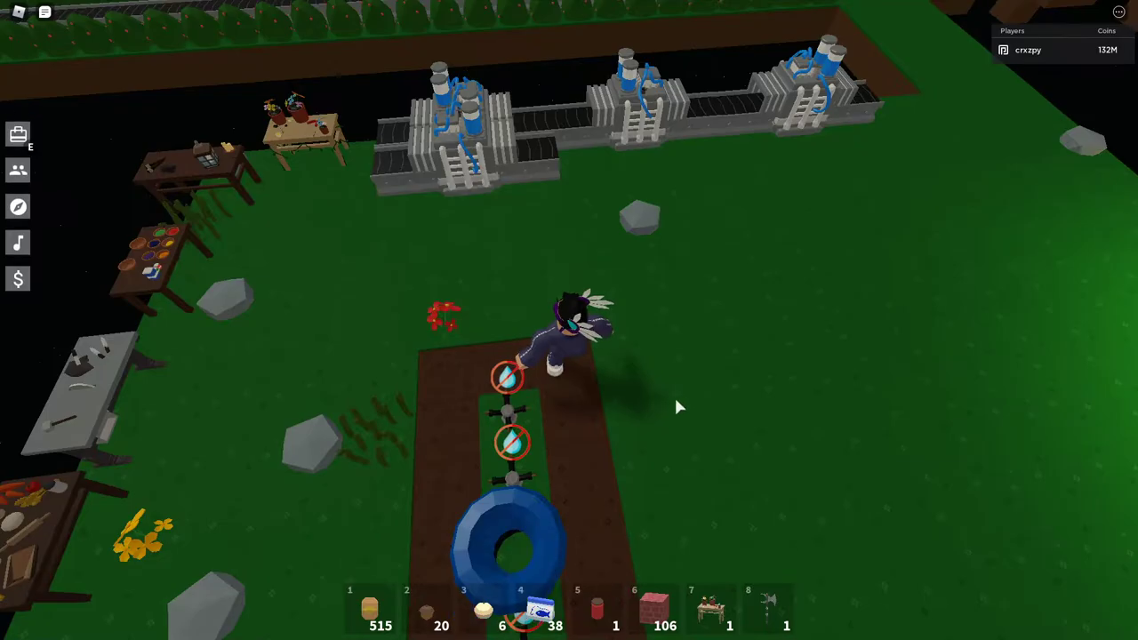
pyautogui.click(18, 206)
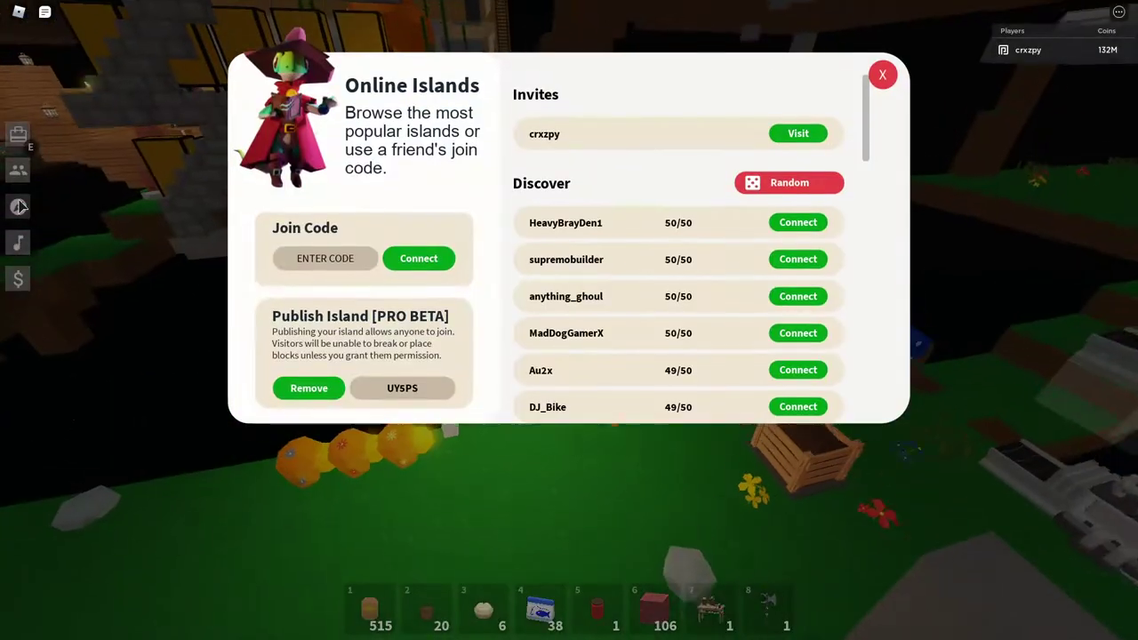
pyautogui.click(882, 75)
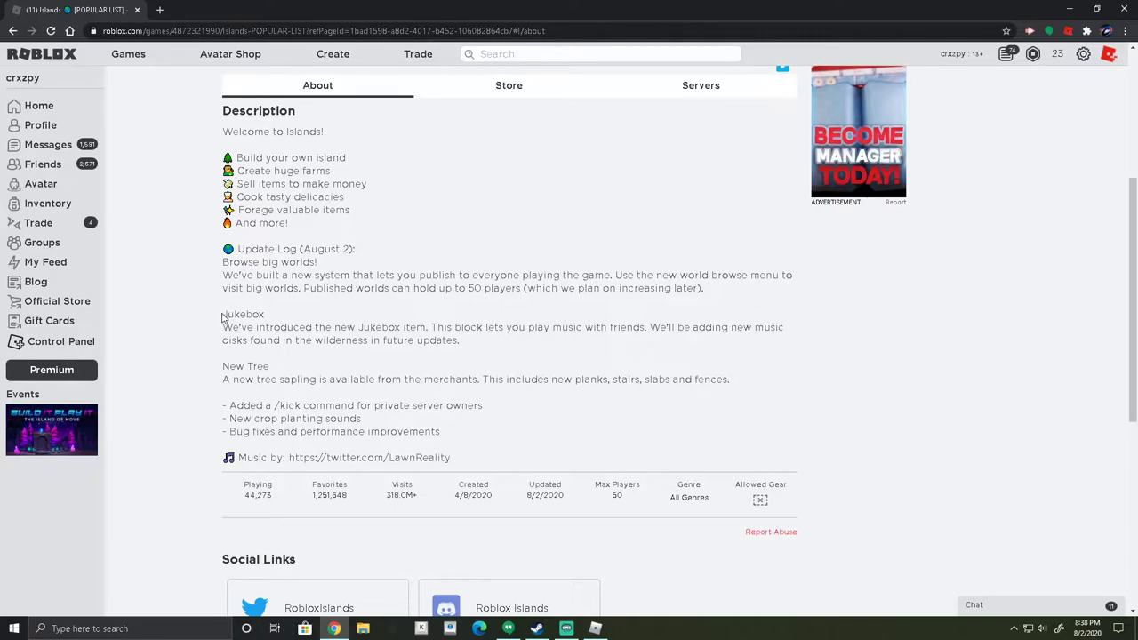
# - Highlight the Jukebox paragraph in the Islands update log, then switch back to the running game
pyautogui.moveTo(228, 327); pyautogui.dragTo(463, 342)
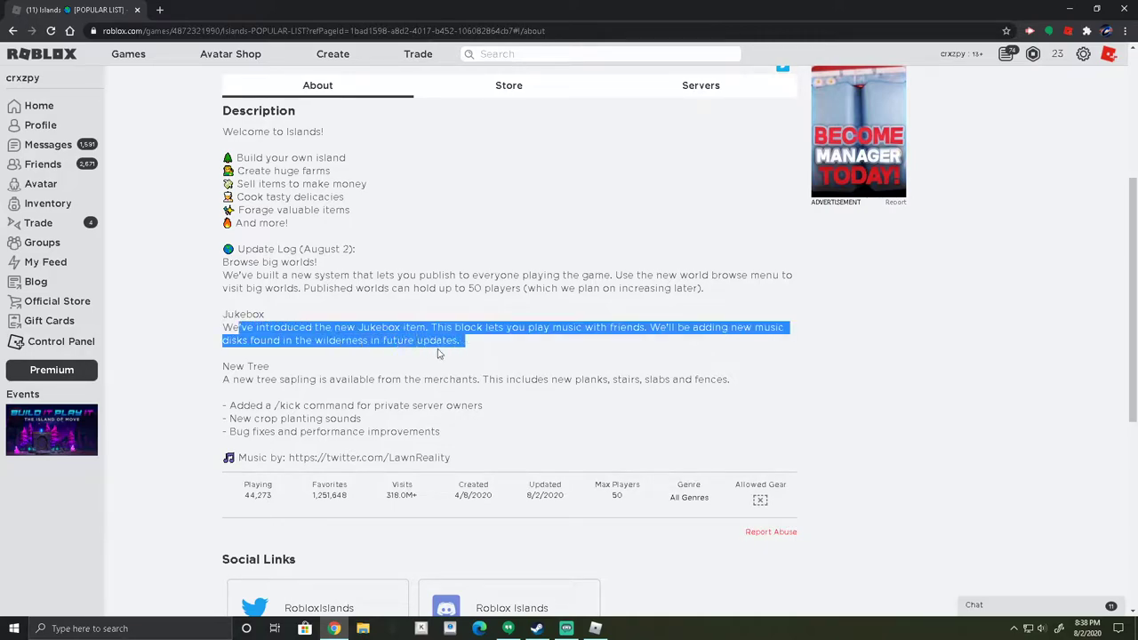
pyautogui.moveTo(436, 347); pyautogui.dragTo(637, 328)
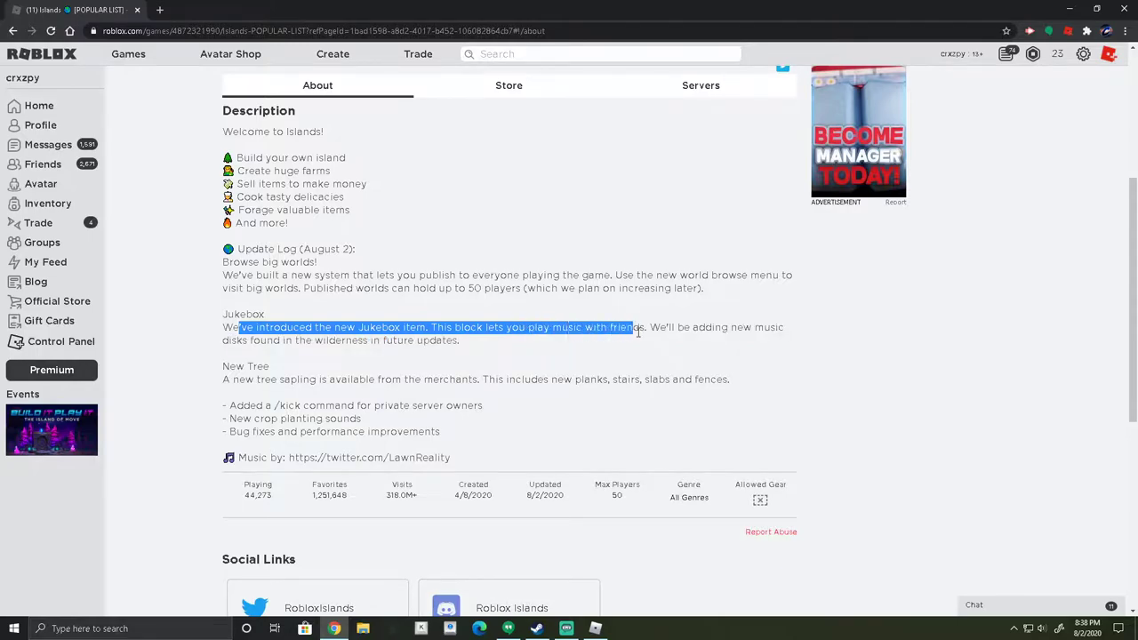
pyautogui.click(430, 359)
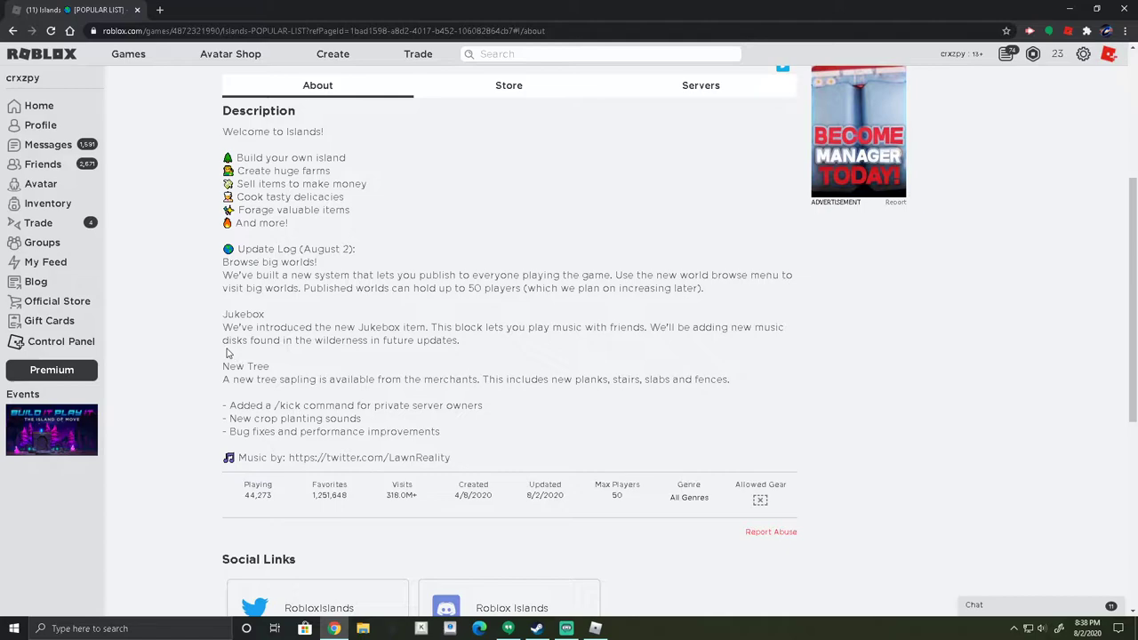
pyautogui.moveTo(242, 364)
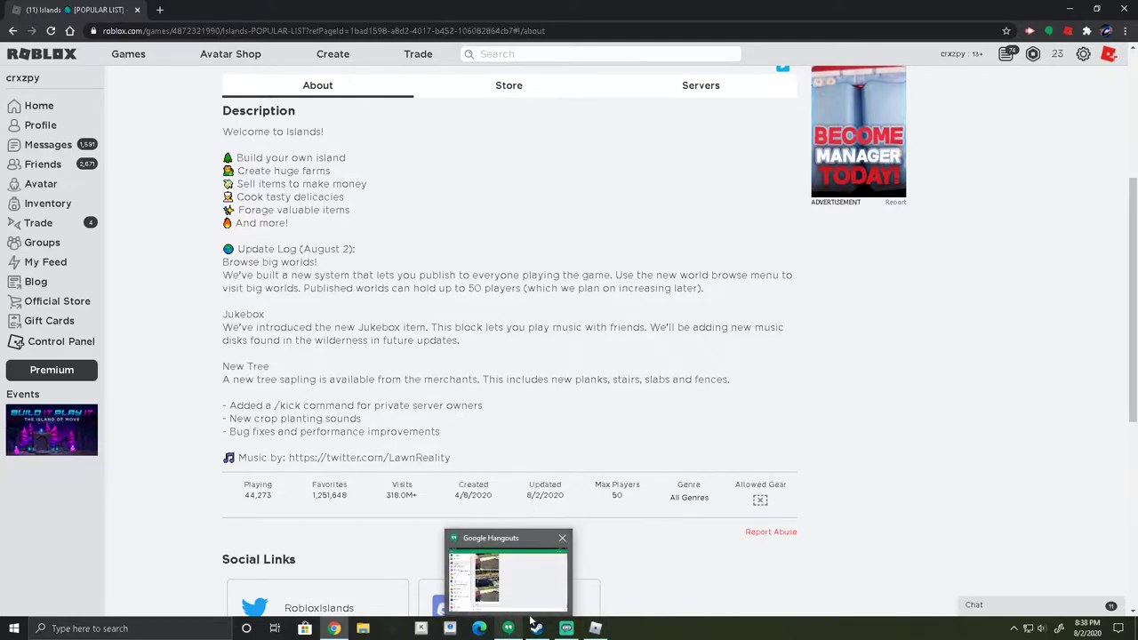
pyautogui.click(562, 537)
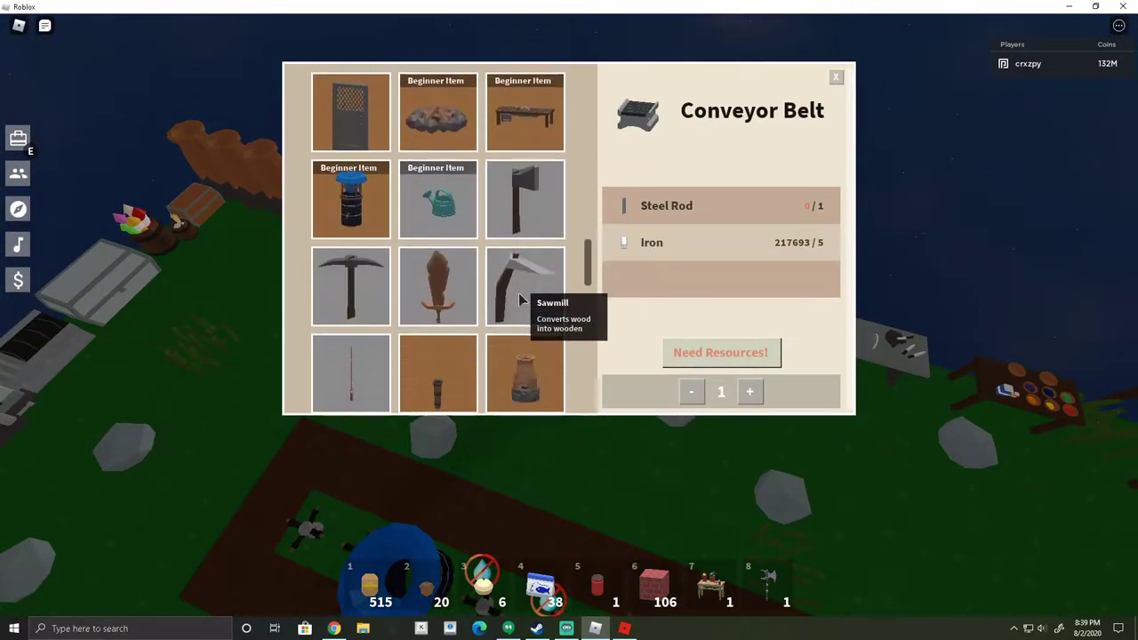
# - Scroll the crafting catalogue past Jukebox, Hickory Stair and Hickory Fence recipes, then close it
pyautogui.scroll(-3)
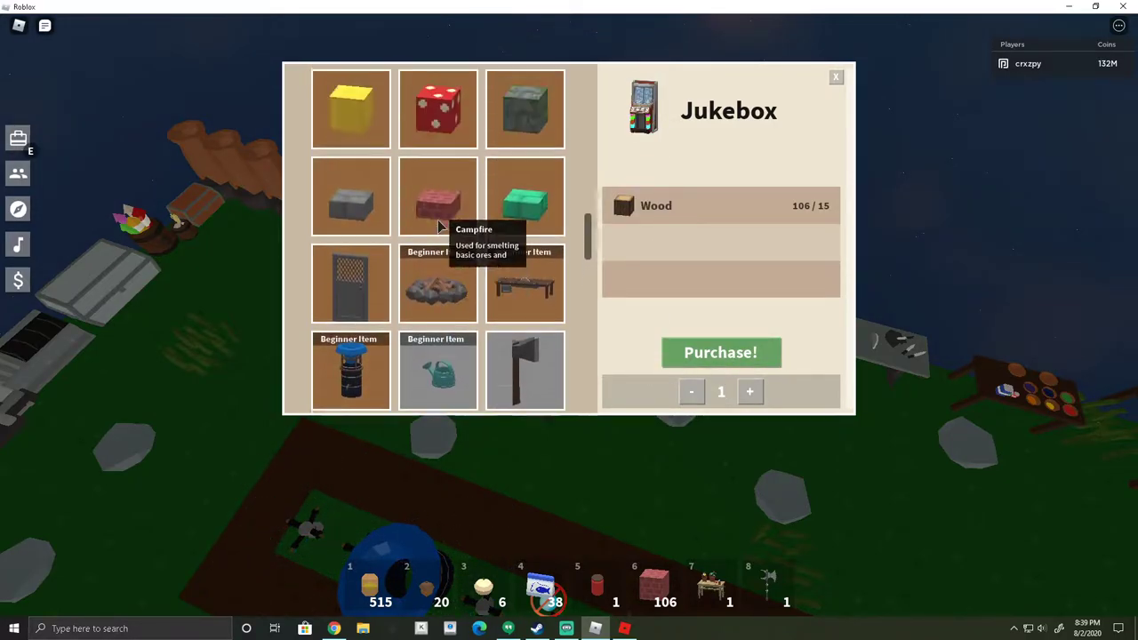
pyautogui.scroll(-3)
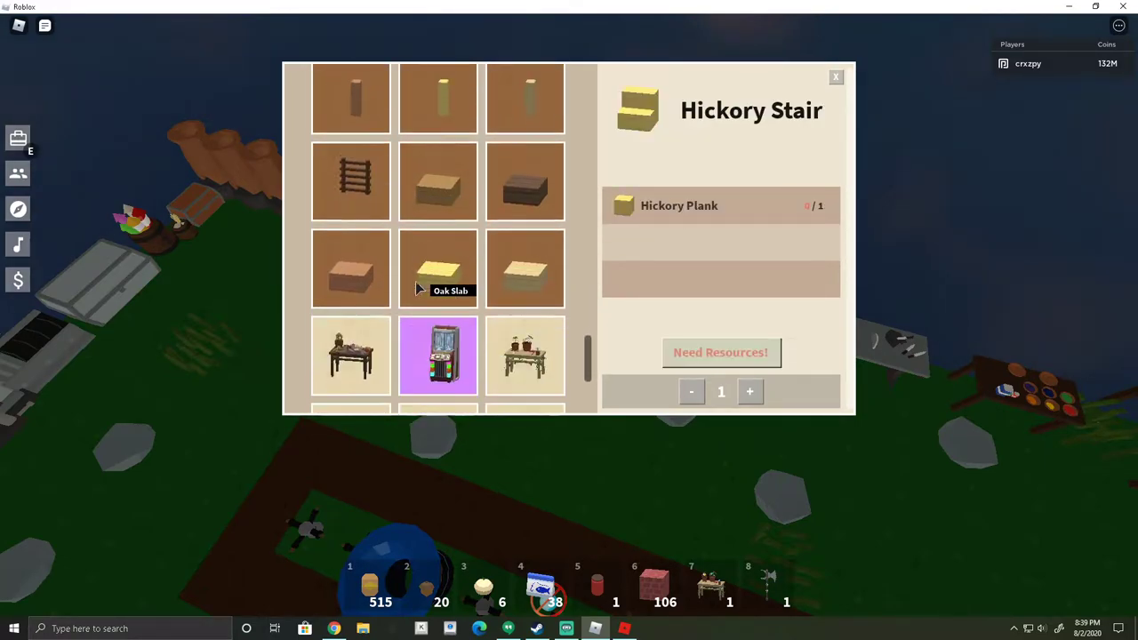
pyautogui.scroll(-3)
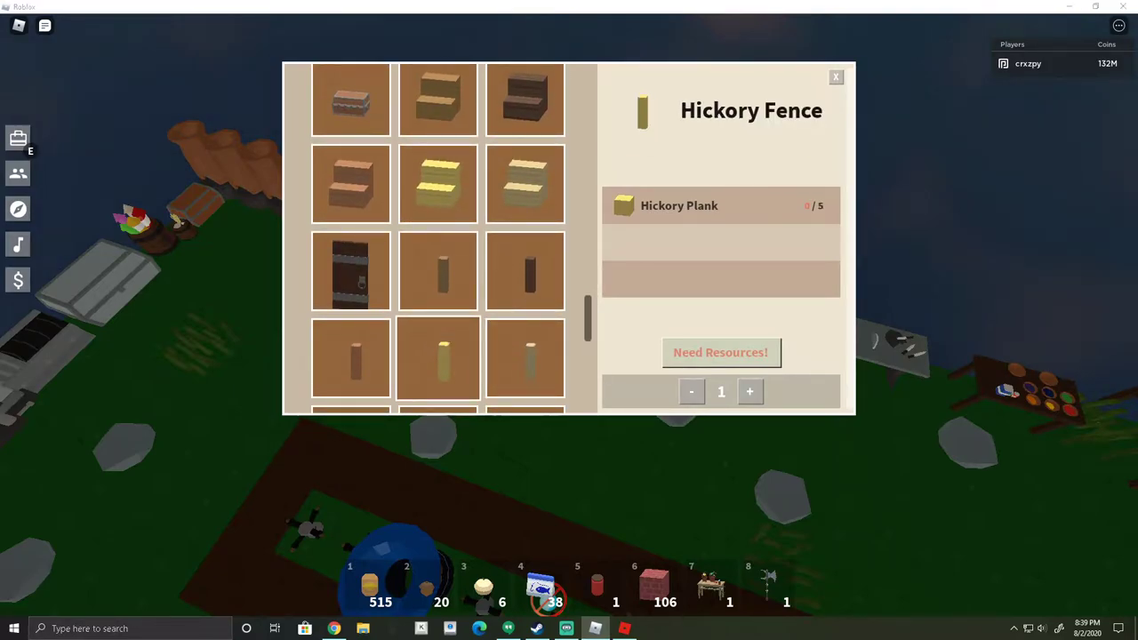
pyautogui.moveTo(1078, 308)
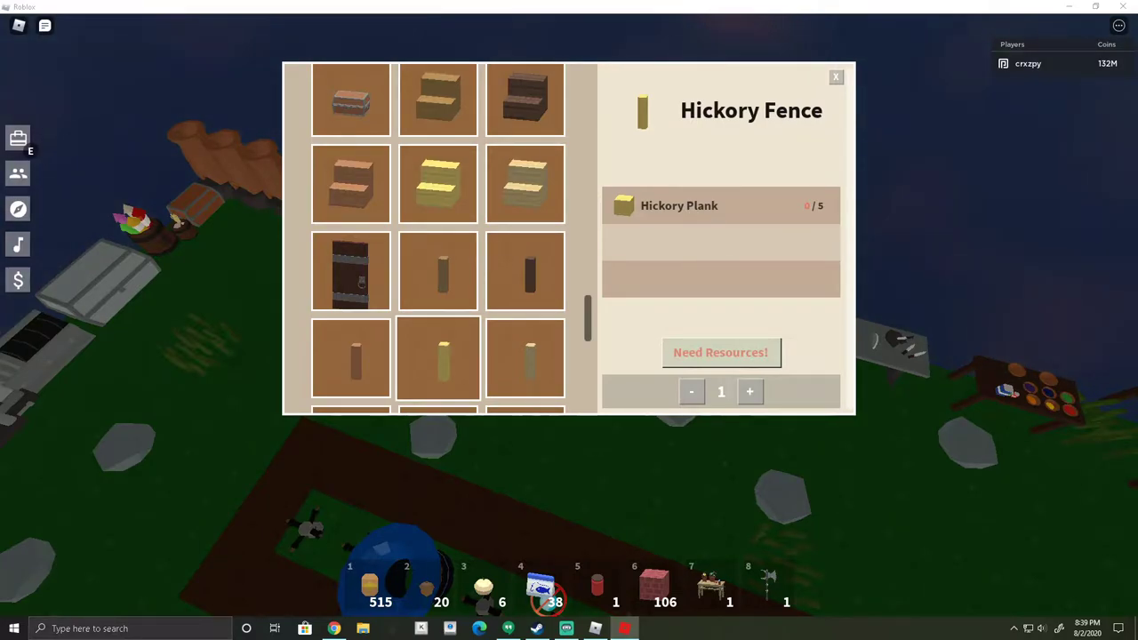
pyautogui.click(836, 77)
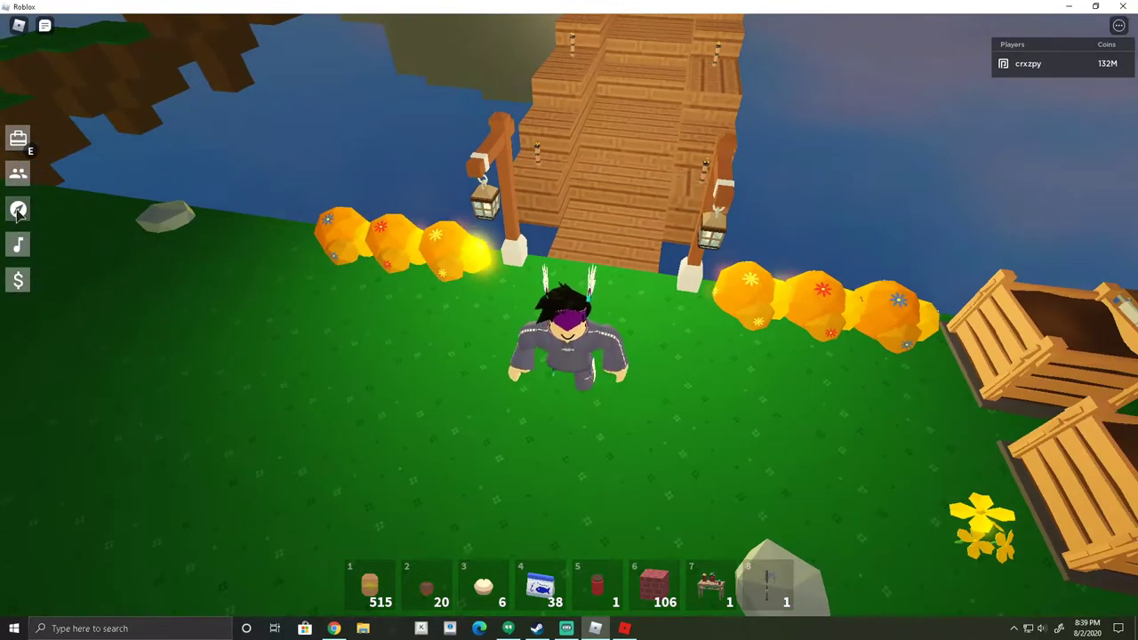
# - Keep Online Islands open until the alt account joins, then close both accounts' panels
pyautogui.click(18, 210)
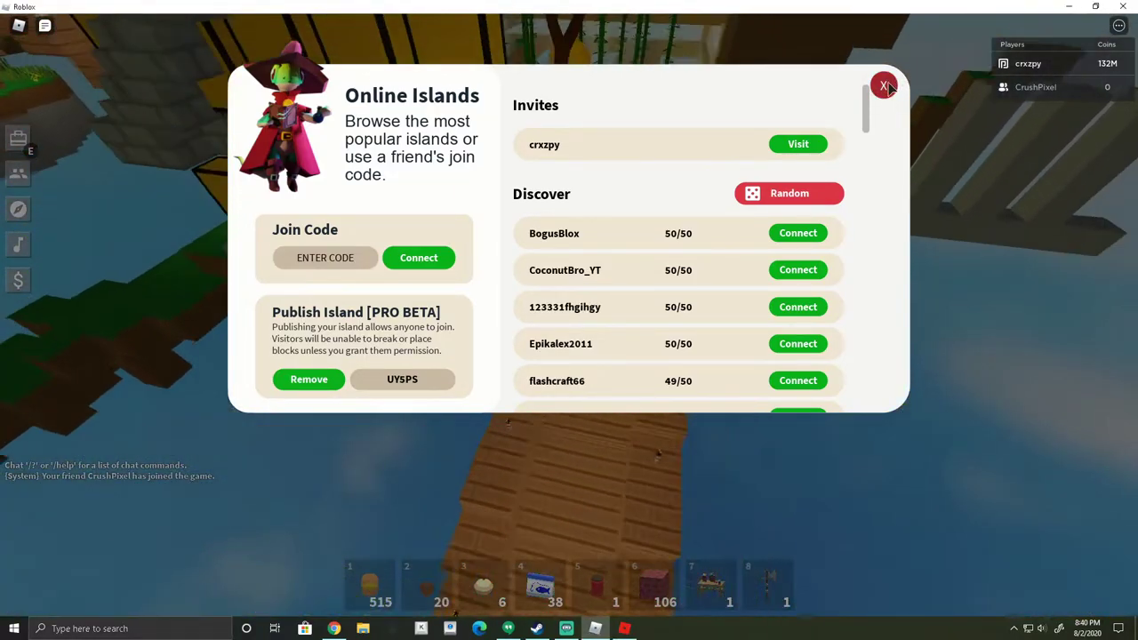
pyautogui.click(884, 85)
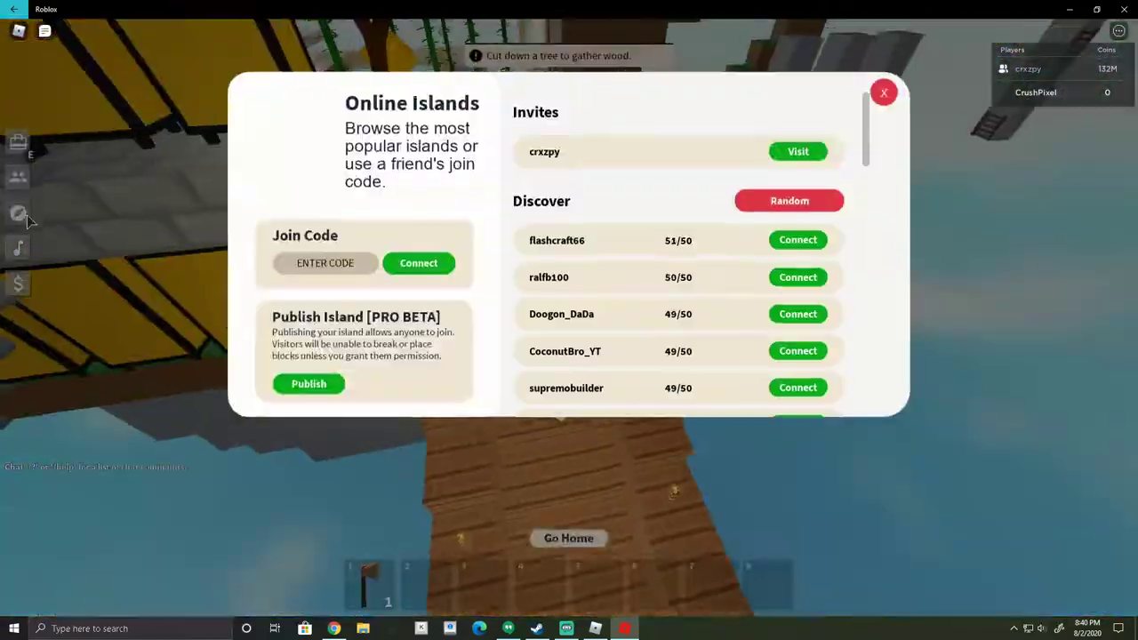
pyautogui.click(884, 93)
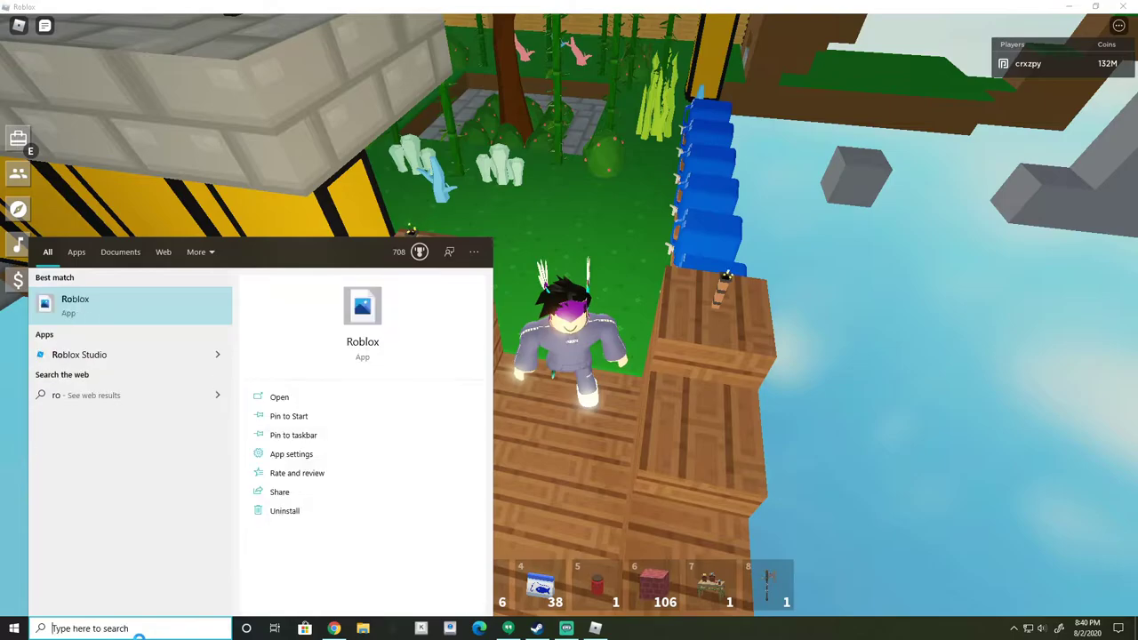
# - Start Islands from the Roblox app's Continue Playing list on the second account
pyautogui.click(75, 305)
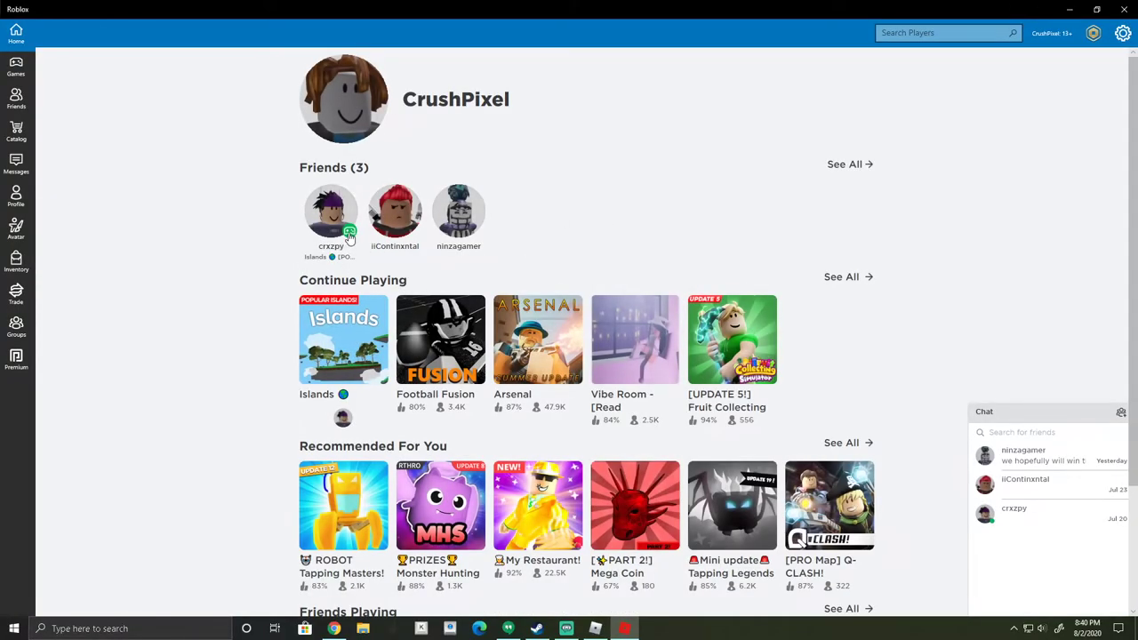
pyautogui.click(344, 338)
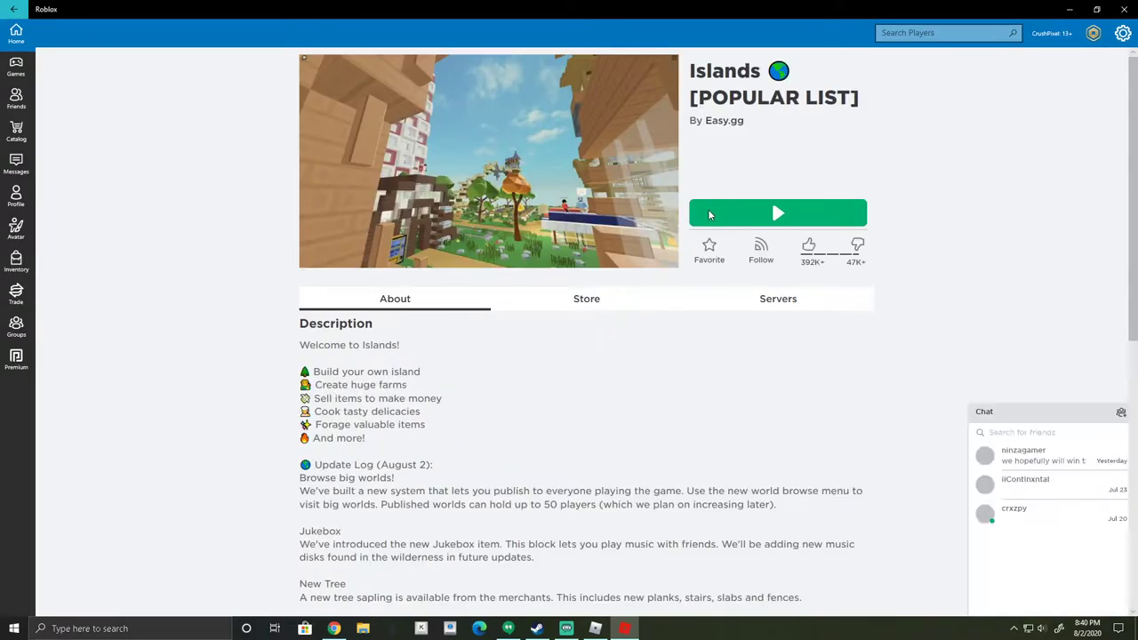
pyautogui.click(778, 213)
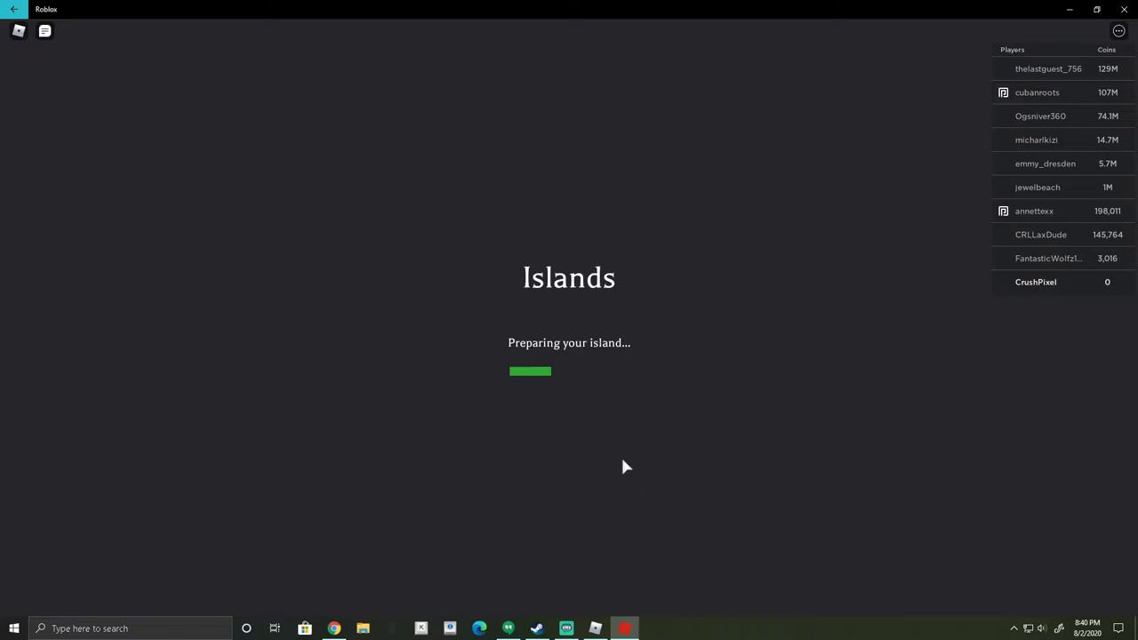
pyautogui.moveTo(630, 462)
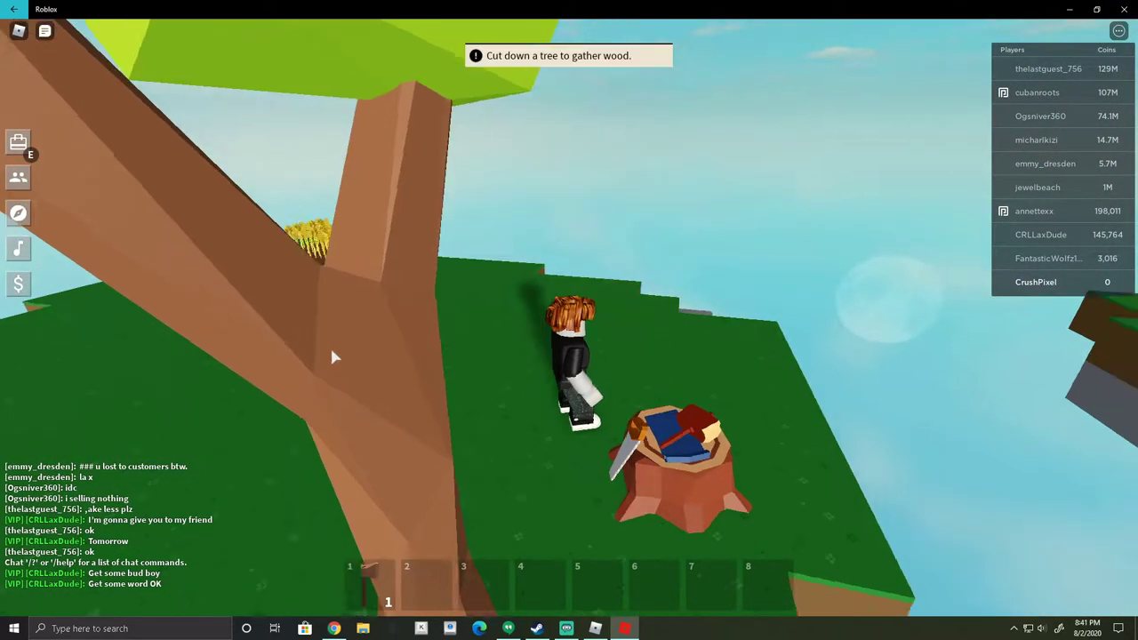
pyautogui.click(17, 283)
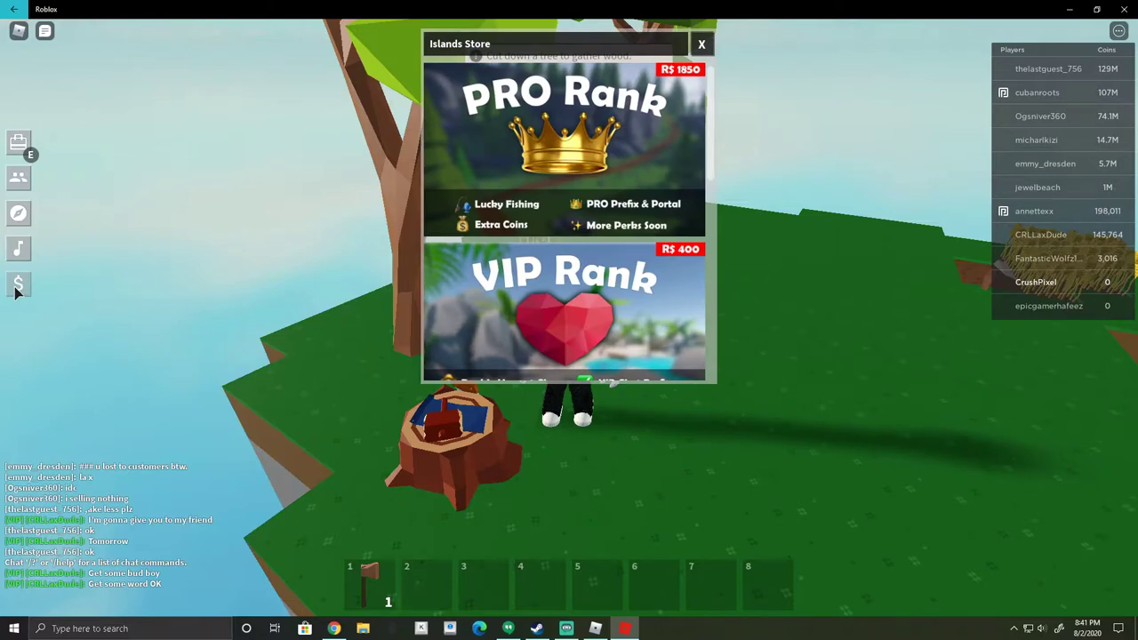
pyautogui.click(18, 177)
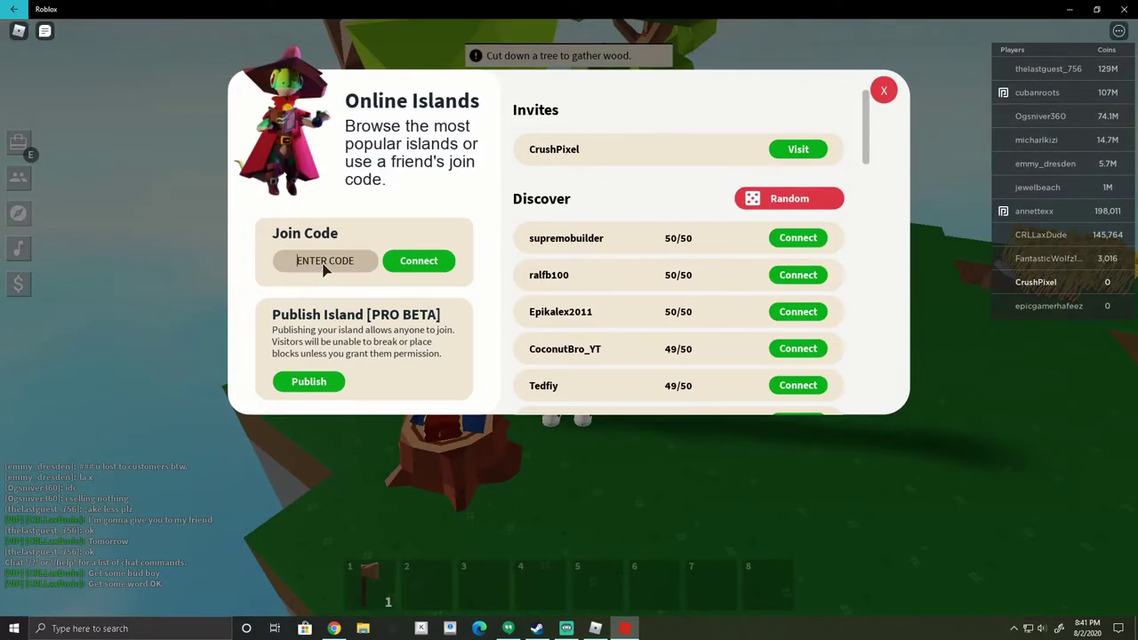
pyautogui.write('UYSPS')
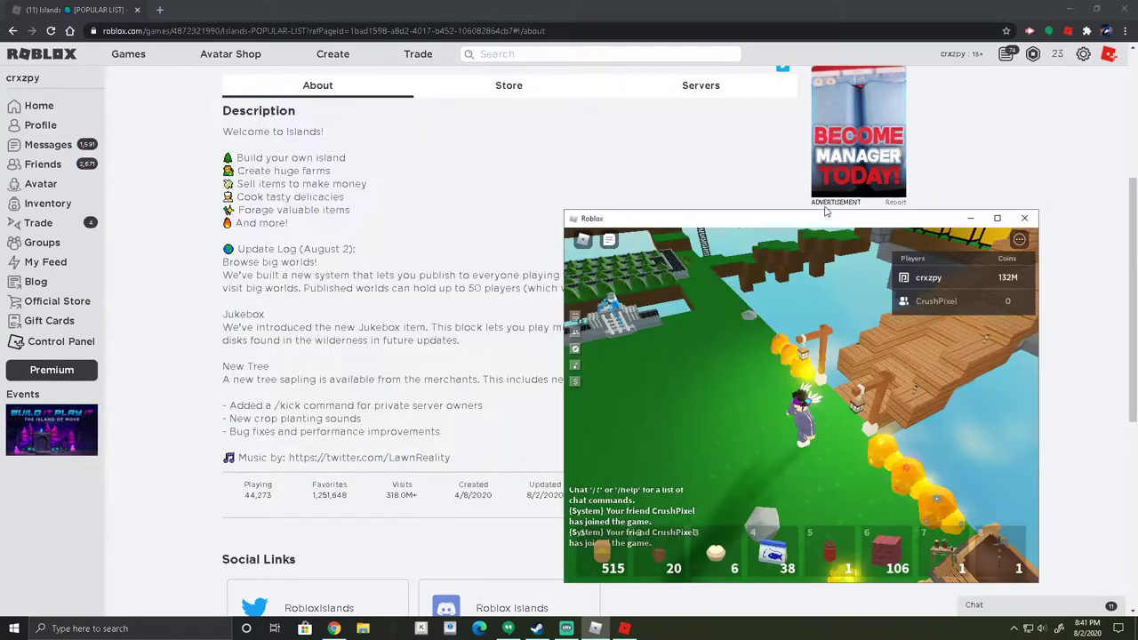
pyautogui.moveTo(933, 269)
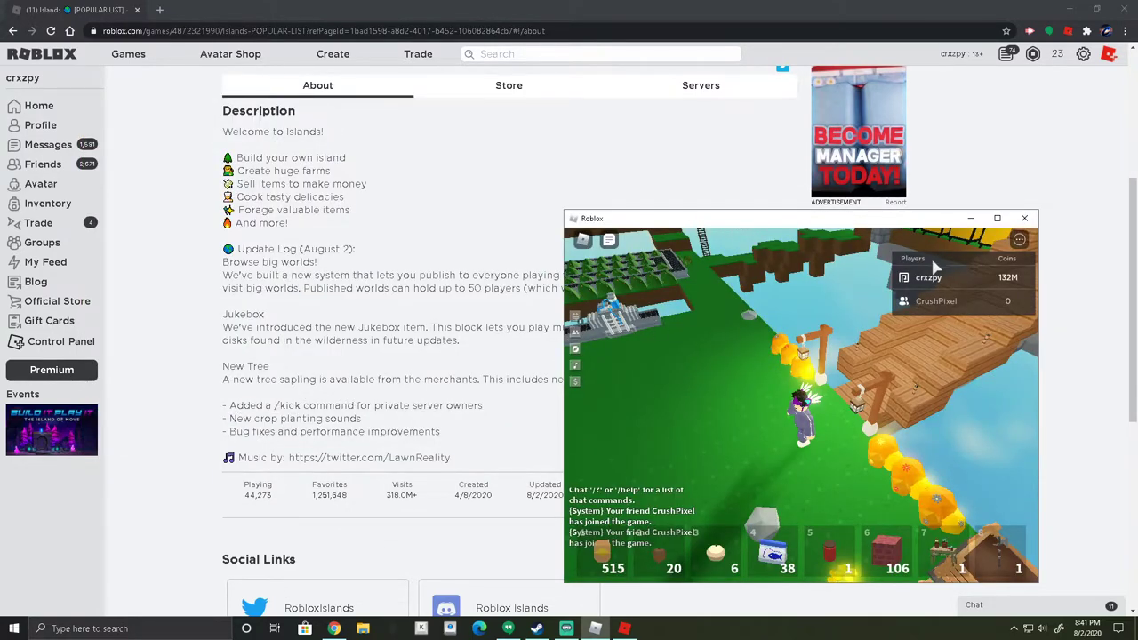
# - Hide the game window and join the Islands private server, allowing the browser to open Roblox
pyautogui.click(996, 217)
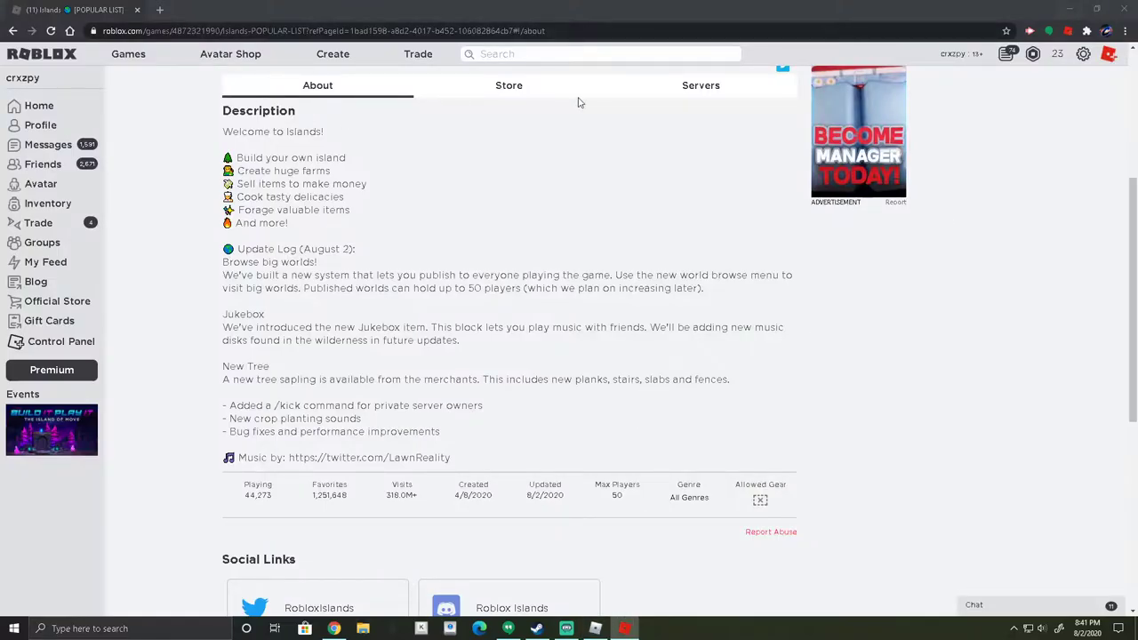
pyautogui.click(701, 86)
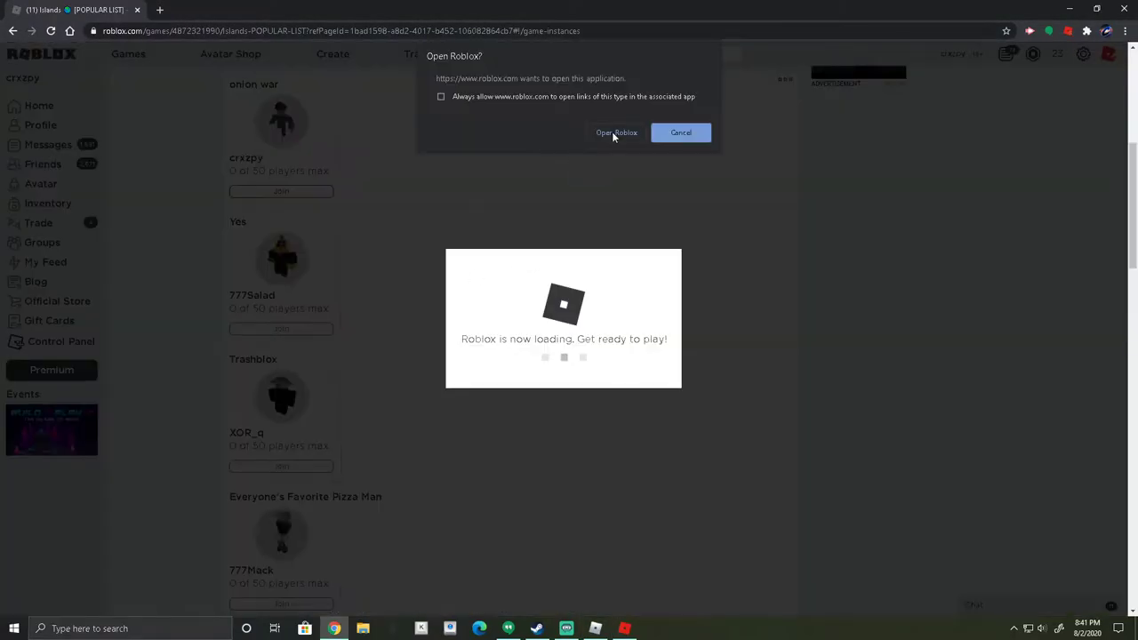
pyautogui.click(615, 132)
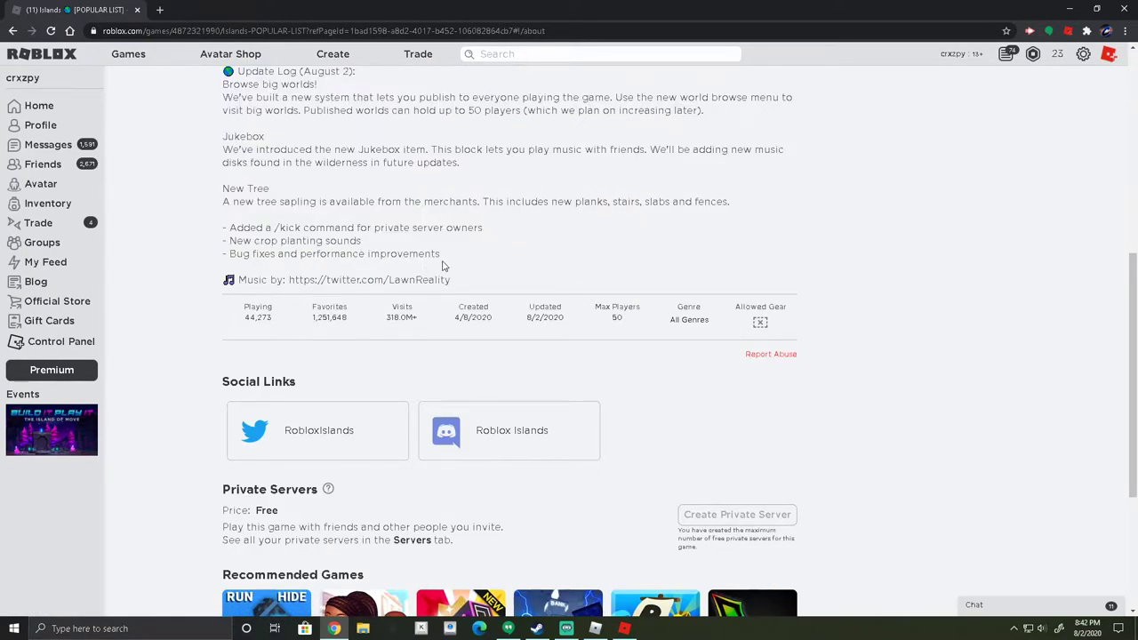
pyautogui.moveTo(398, 249)
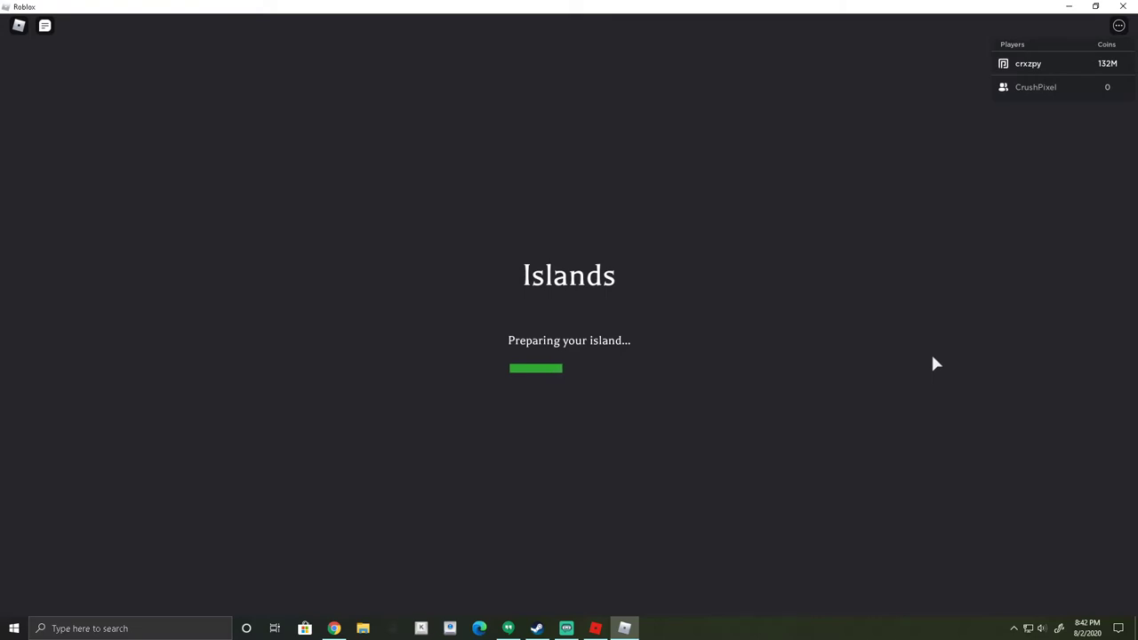
pyautogui.moveTo(905, 367)
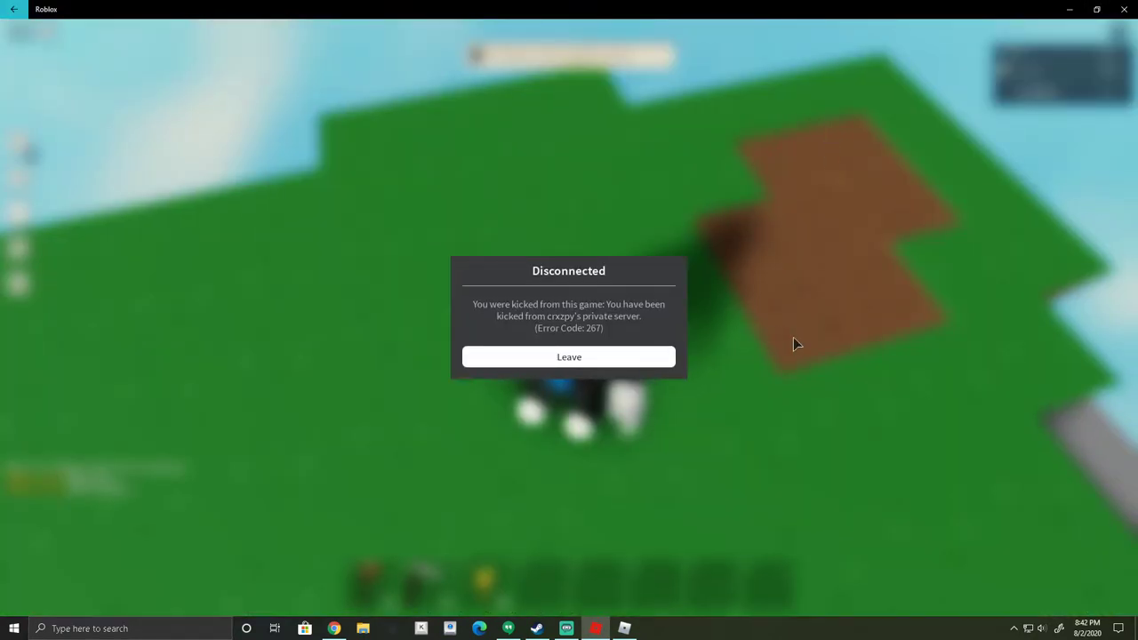
pyautogui.moveTo(569, 355)
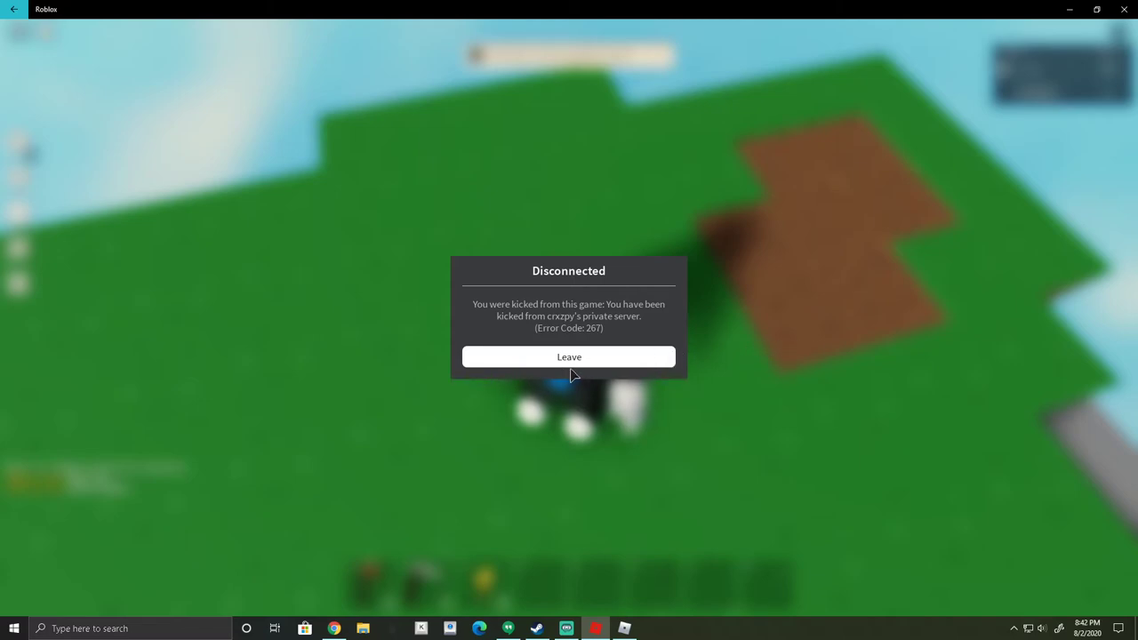
# - Leave the Disconnected kick notice on the second account and return to the main account
pyautogui.click(569, 356)
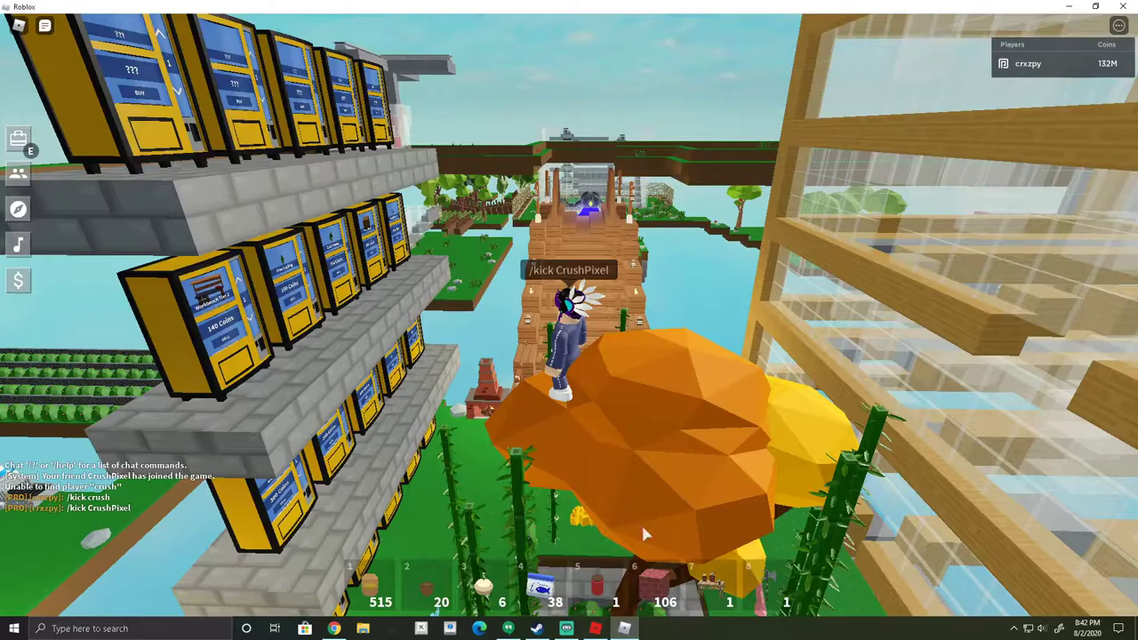
pyautogui.press('Escape')
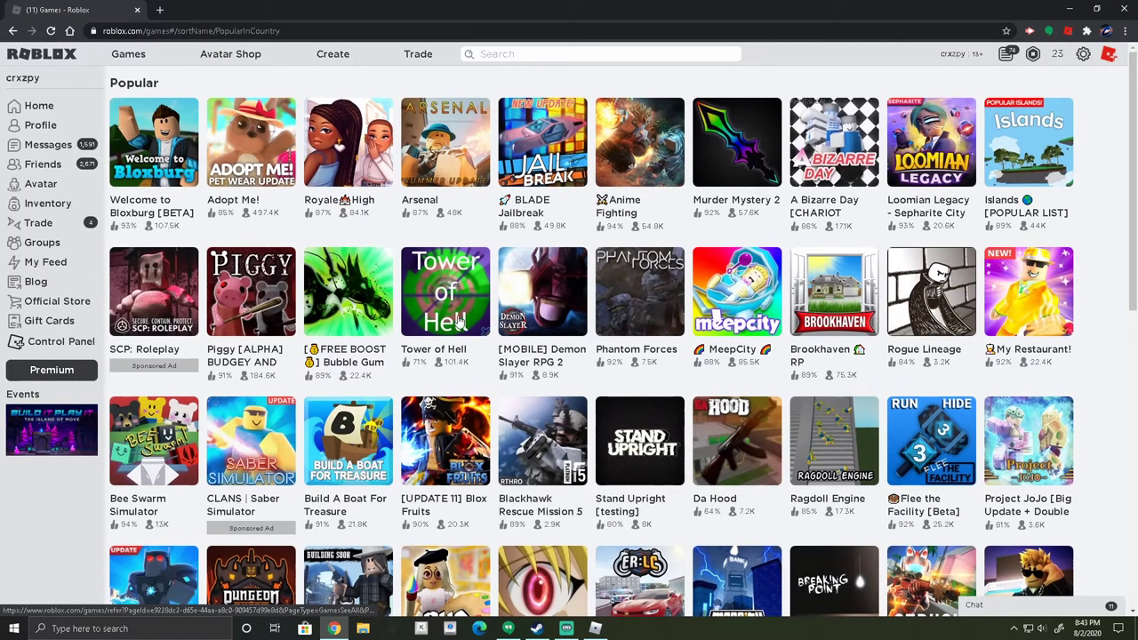
pyautogui.moveTo(1028, 142)
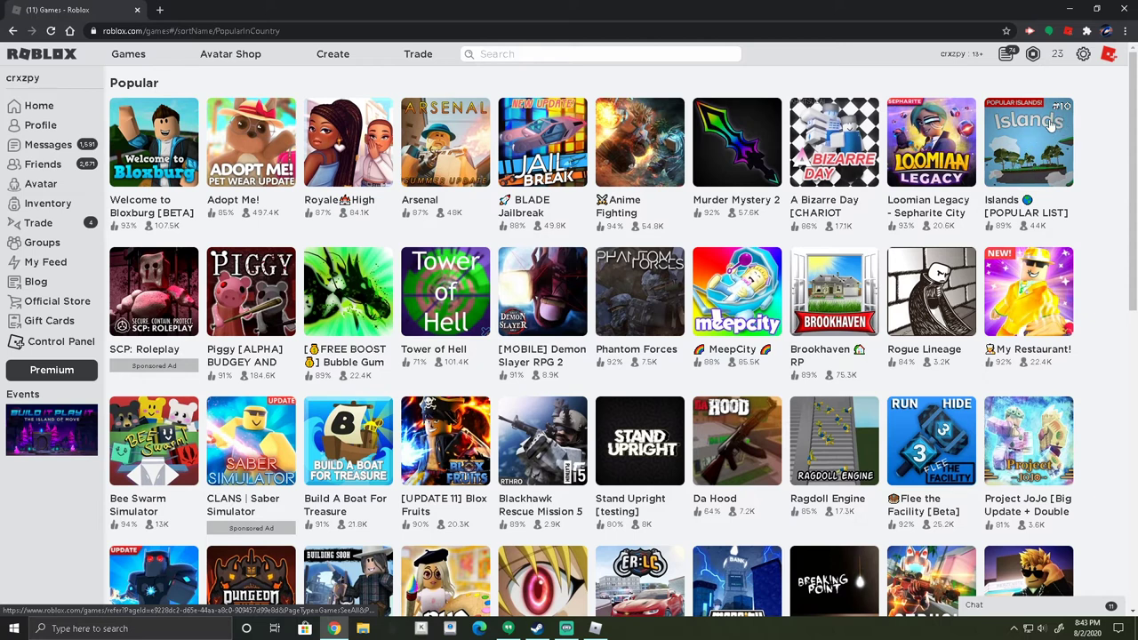